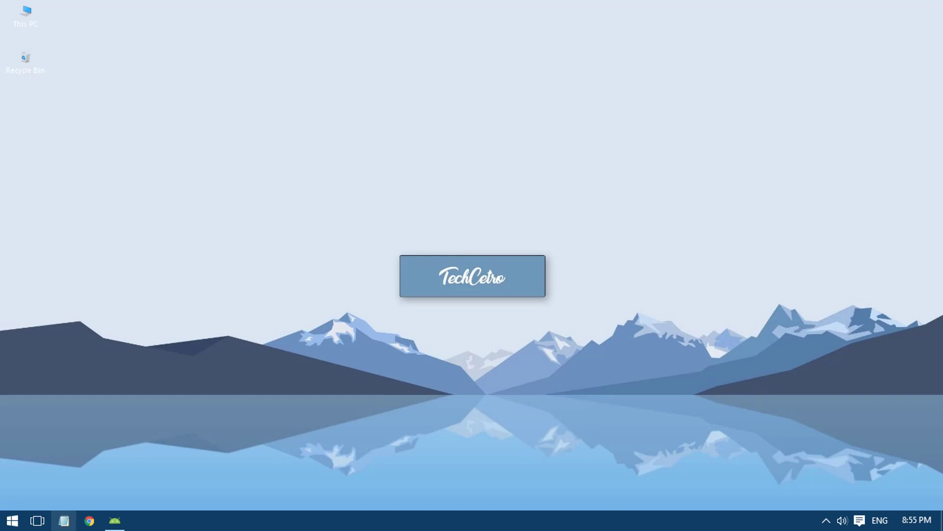
Show the SwipeRefresh project's activity_main.xml as RelativeLayout source code
{"action": "left_click", "coordinate": [114, 521]}
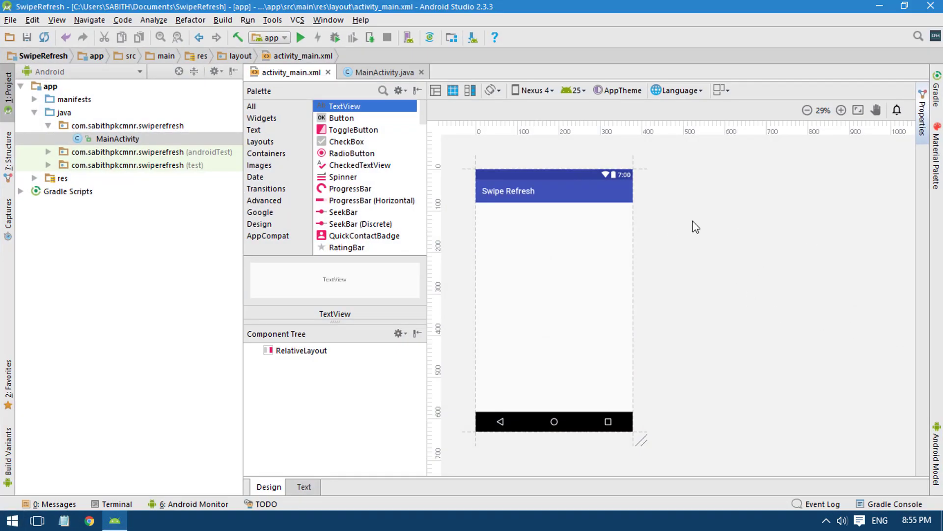
{"action": "left_click", "coordinate": [304, 487]}
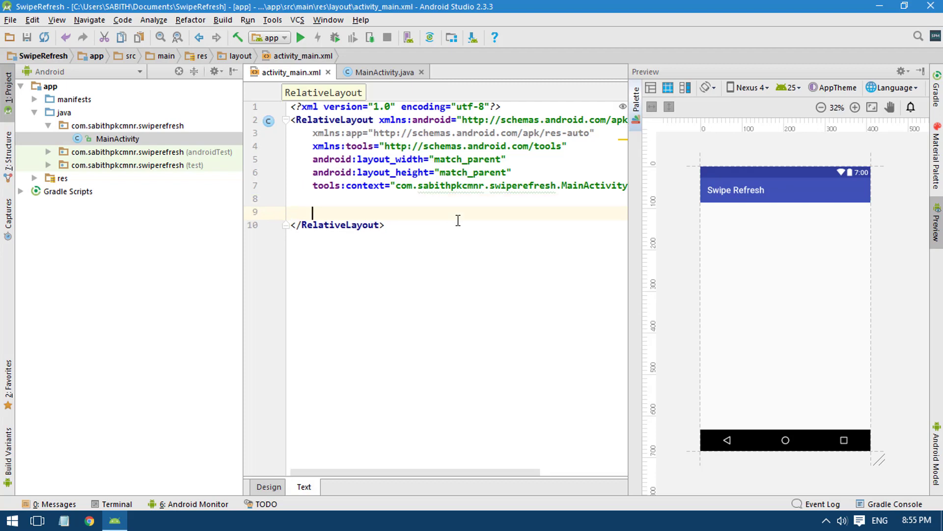
Insert a SwipeRefreshLayout with match_parent width and height inside the RelativeLayout
{"action": "key", "text": "enter"}
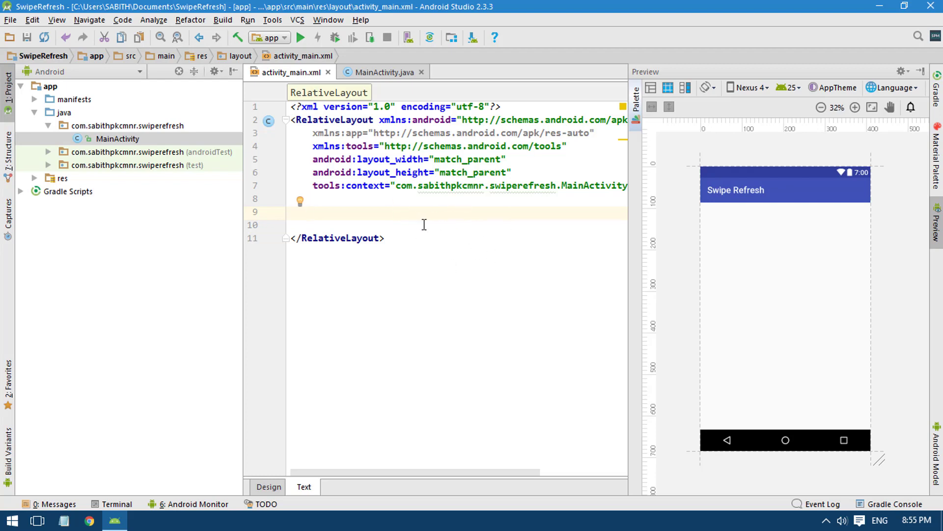
{"action": "key", "text": "enter"}
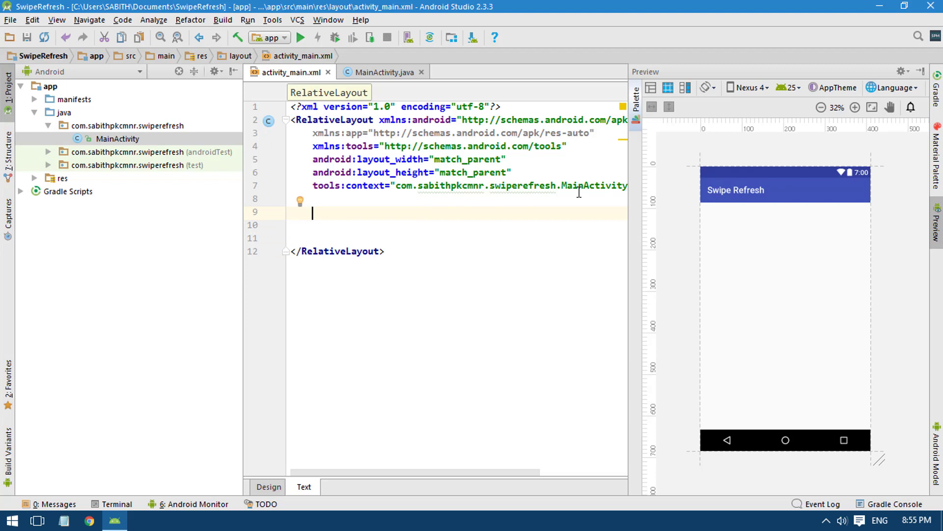
{"action": "mouse_move", "coordinate": [410, 263]}
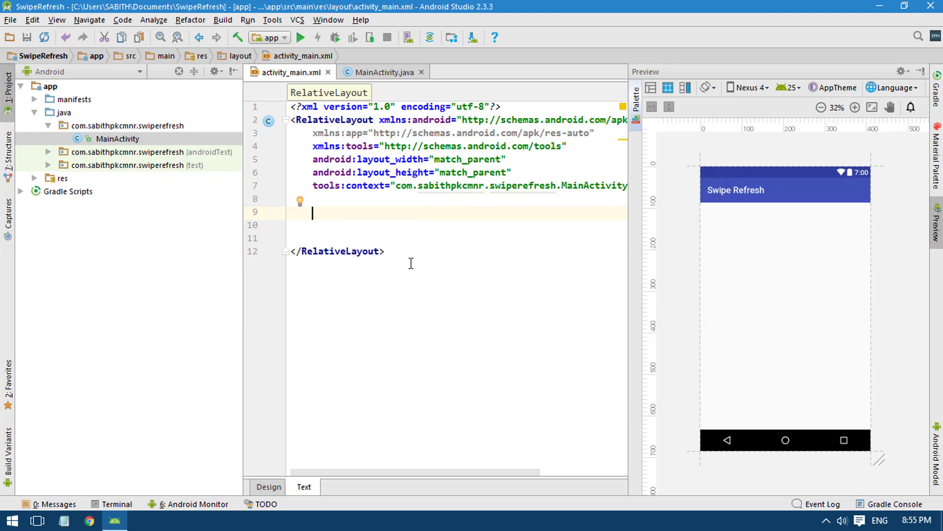
{"action": "mouse_move", "coordinate": [452, 235]}
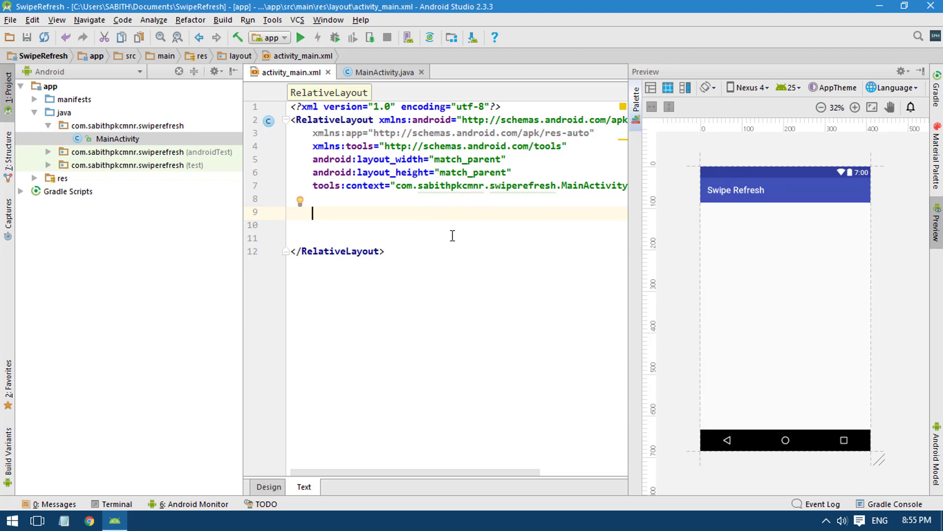
{"action": "type", "text": "<Sw"}
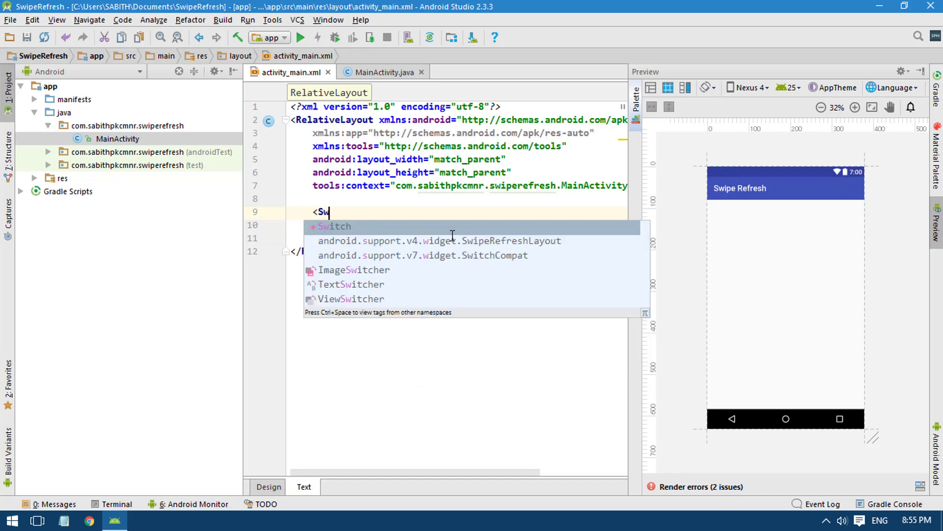
{"action": "type", "text": "ipeRefreshLayout"}
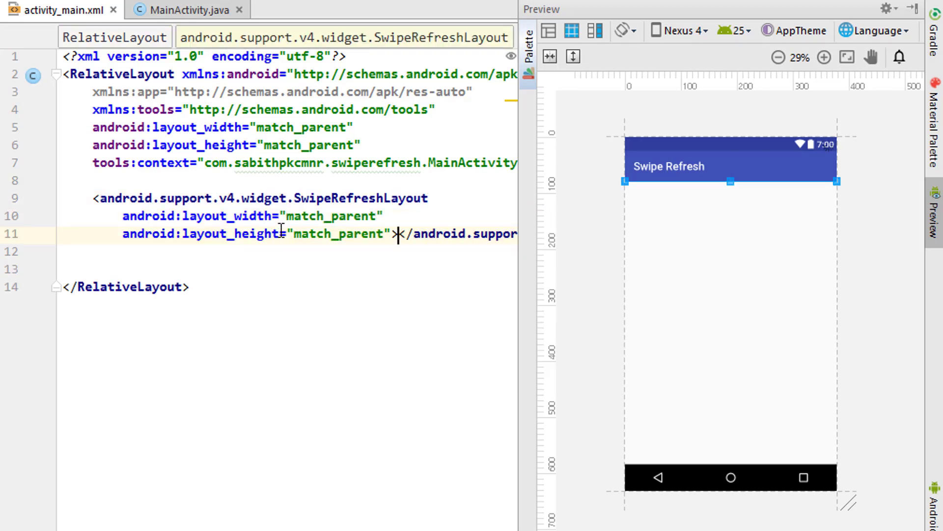
Add a match_parent, centred TextView reading "My Text" at 30sp and reformat the layout
{"action": "type", "text": "<Te"}
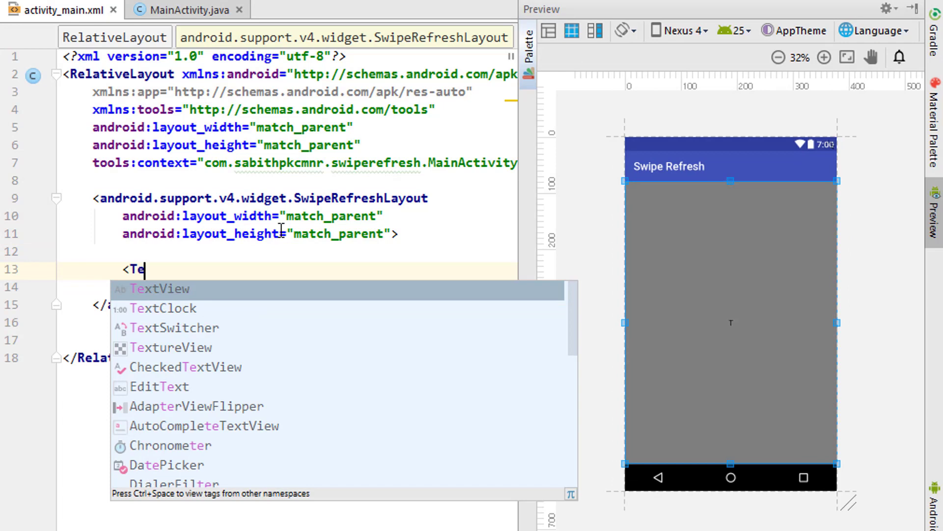
{"action": "left_click", "coordinate": [163, 289]}
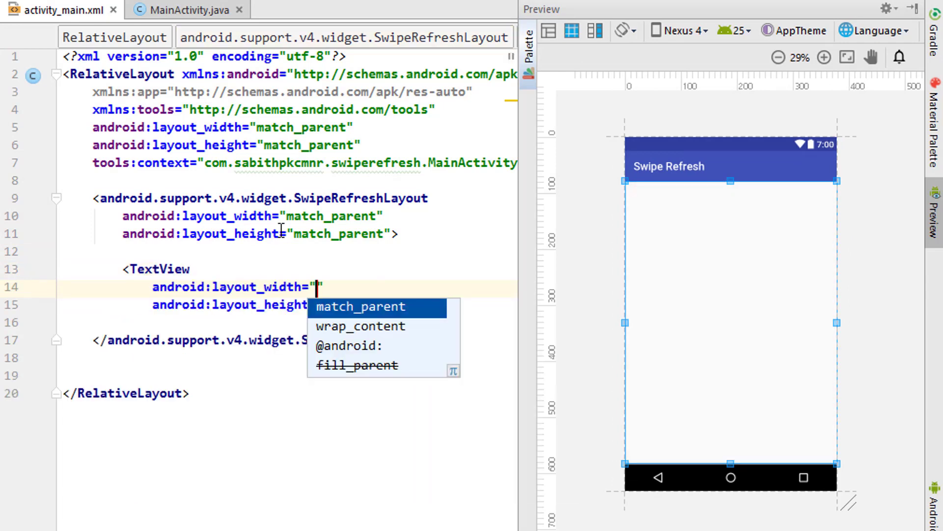
{"action": "left_click", "coordinate": [359, 306]}
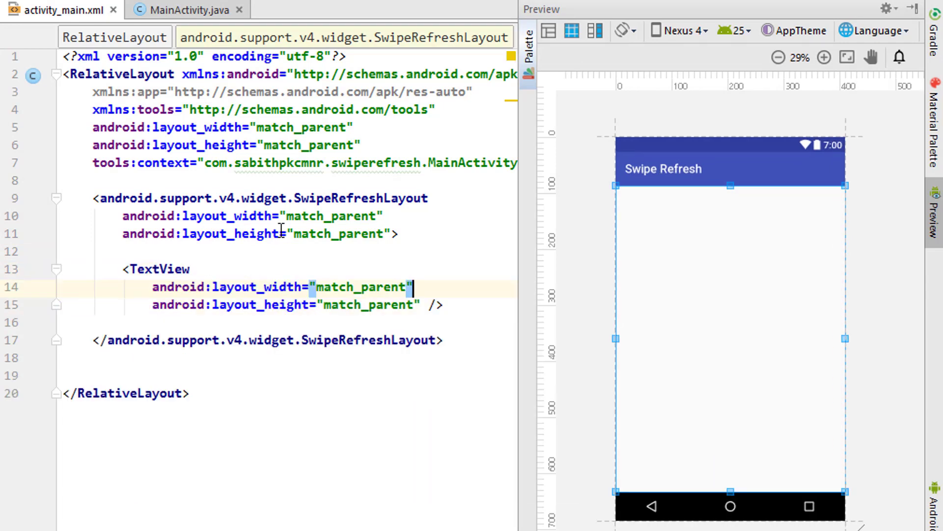
{"action": "key", "text": "Return"}
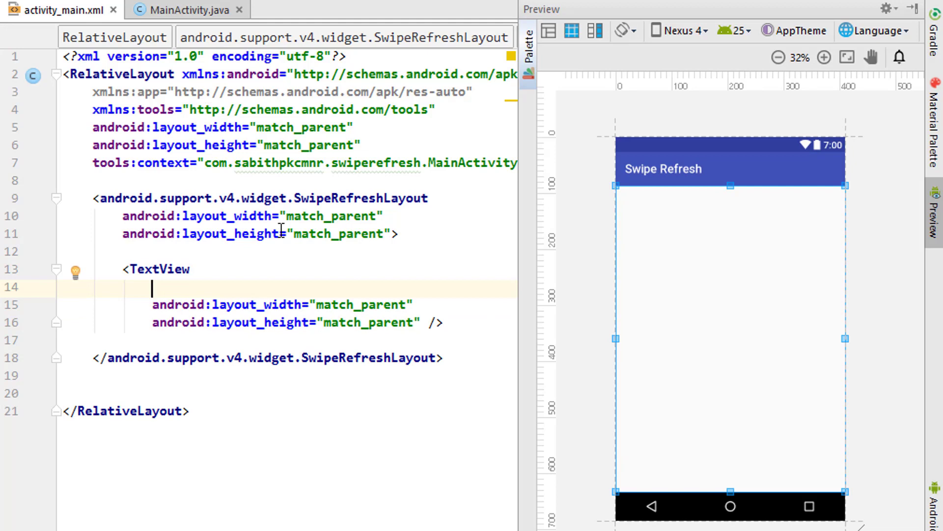
{"action": "type", "text": "android:te"}
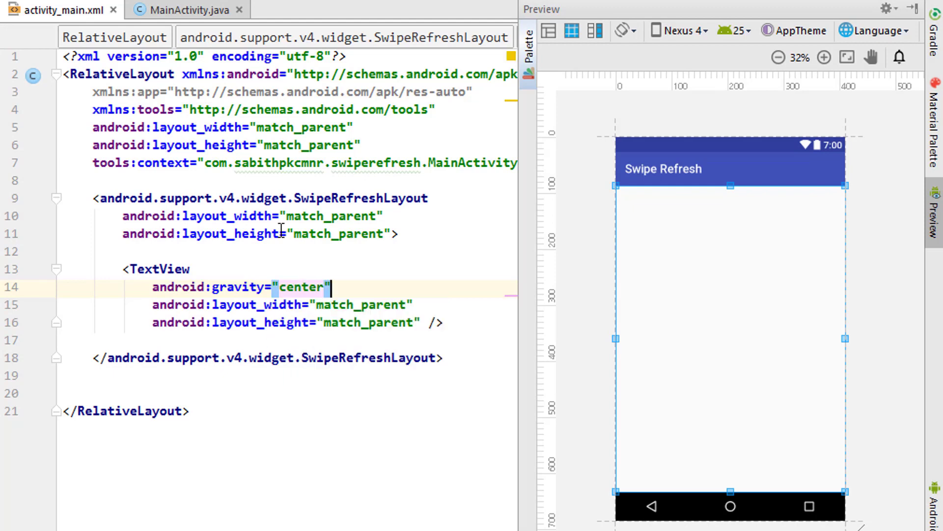
{"action": "type", "text": "text=\"My Text"}
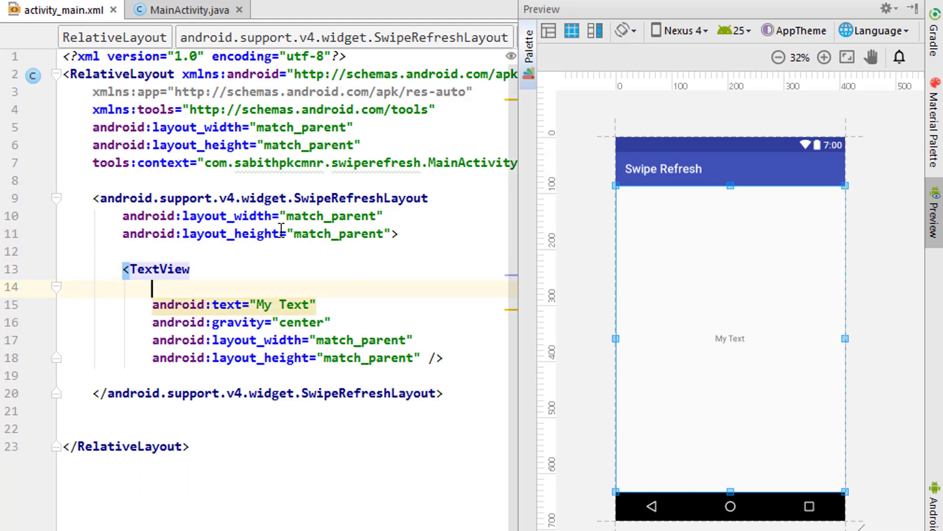
{"action": "type", "text": "android:s"}
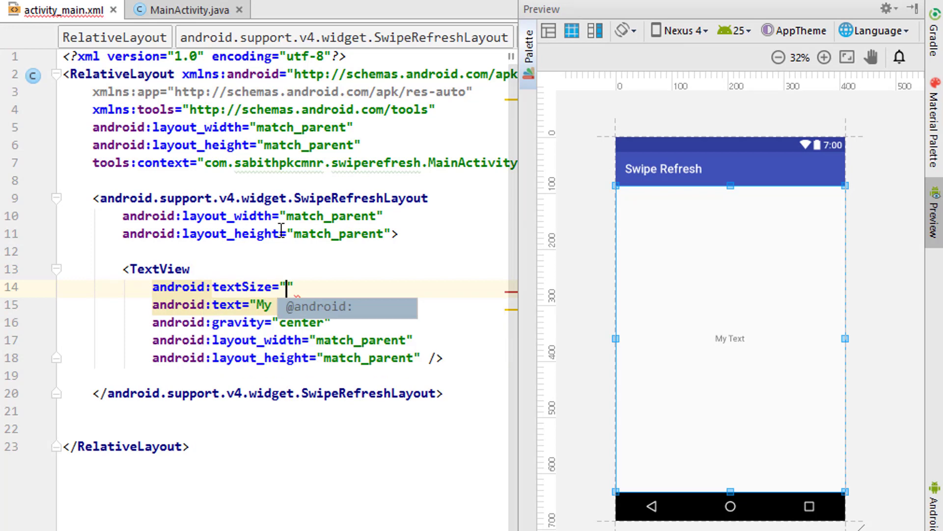
{"action": "type", "text": "30sp"}
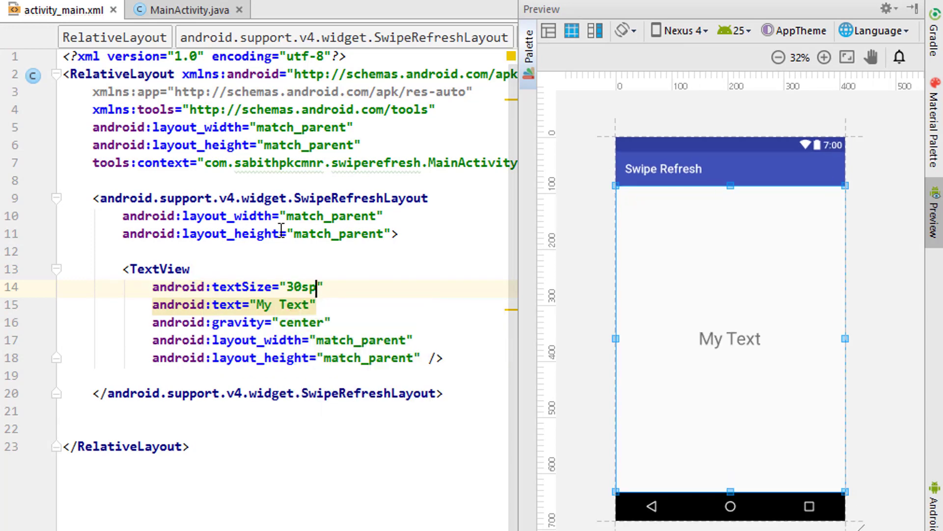
{"action": "key", "text": "ctrl+alt+l"}
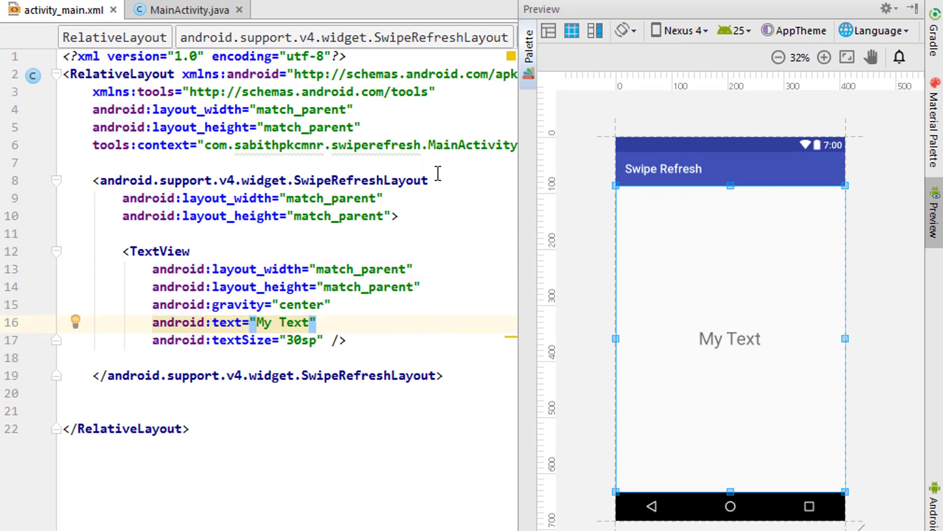
Assign id mySwipe to the SwipeRefreshLayout and id myTextView to the TextView
{"action": "type", "text": "id:id=\"@+id/m"}
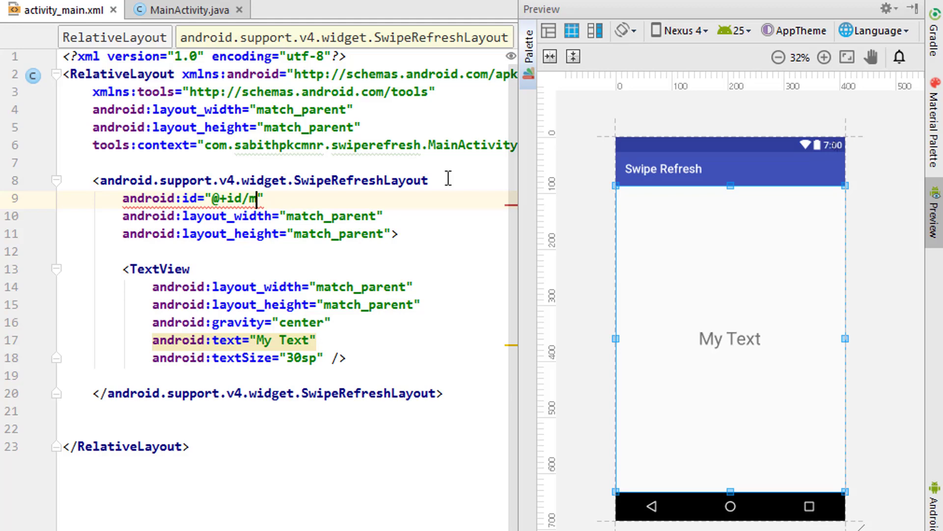
{"action": "type", "text": "ySwipe"}
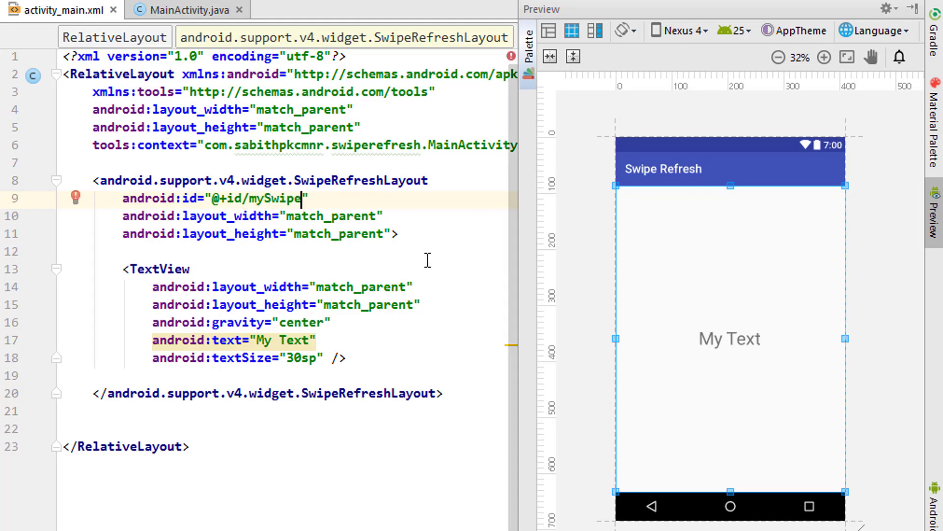
{"action": "type", "text": "id"}
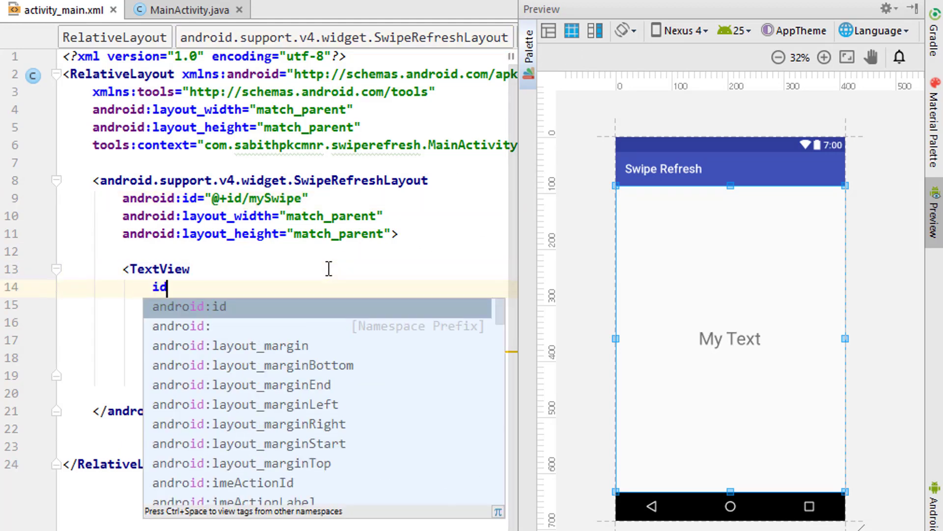
{"action": "left_click", "coordinate": [189, 306]}
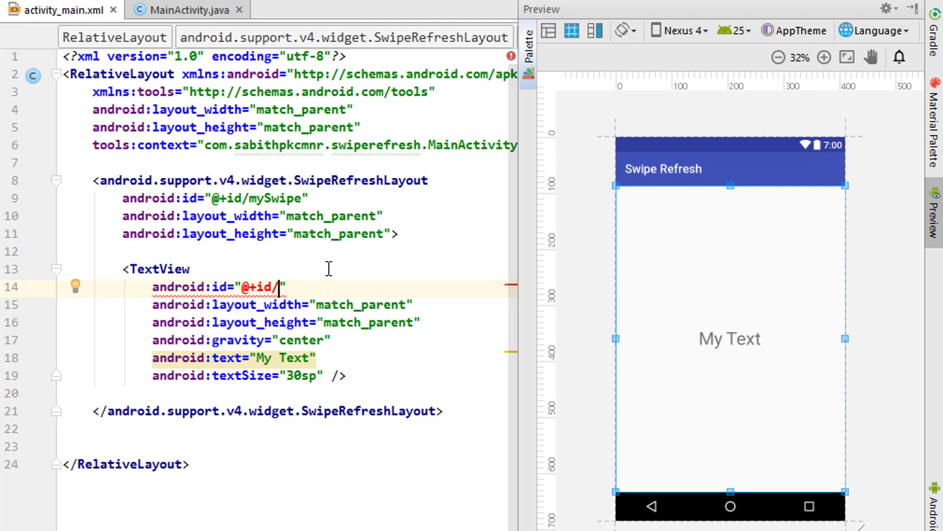
{"action": "type", "text": "myTextView"}
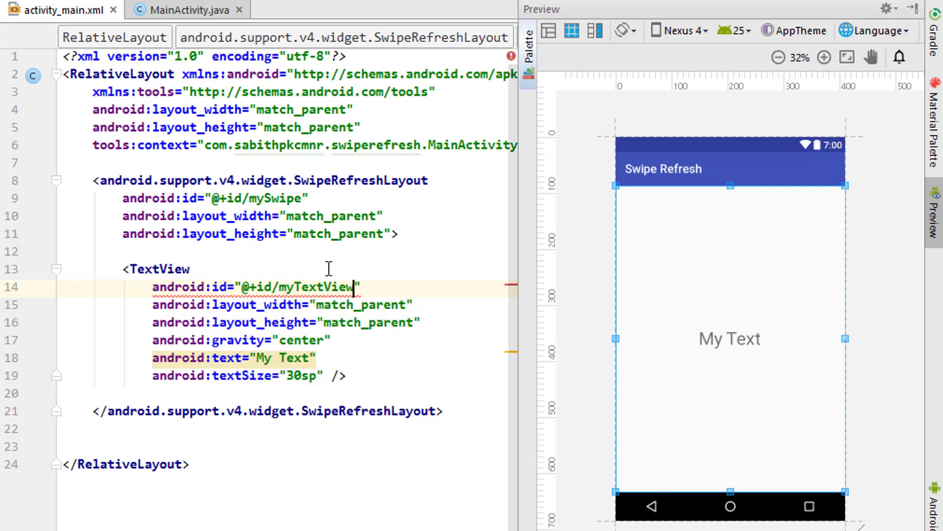
{"action": "left_click", "coordinate": [187, 9]}
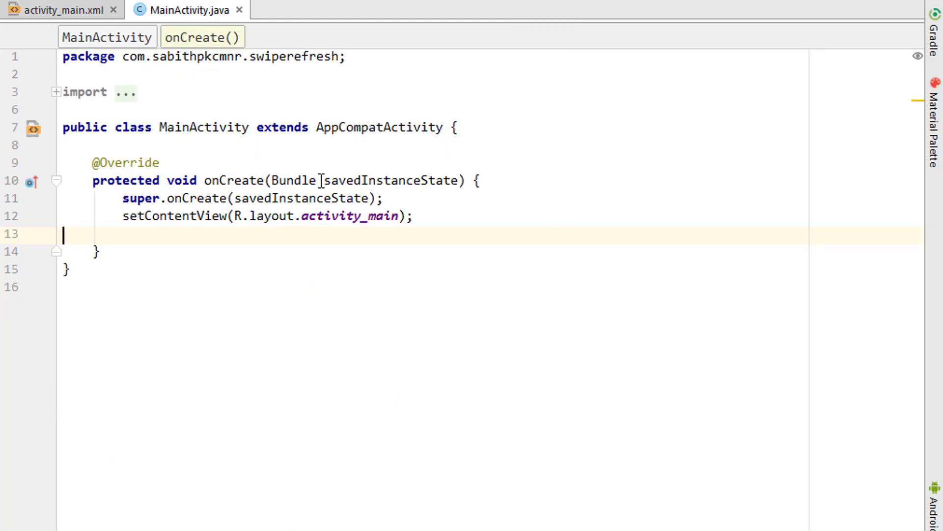
{"action": "key", "text": "enter"}
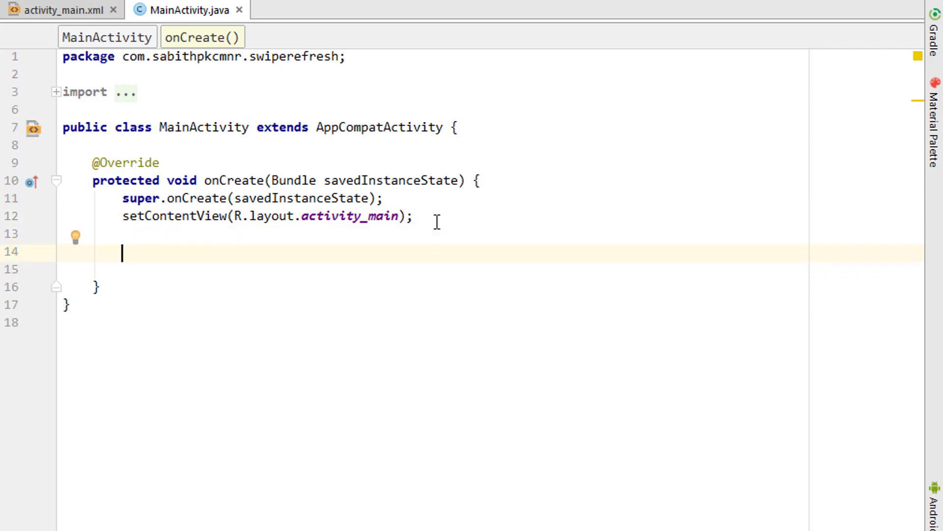
{"action": "type", "text": "Sw"}
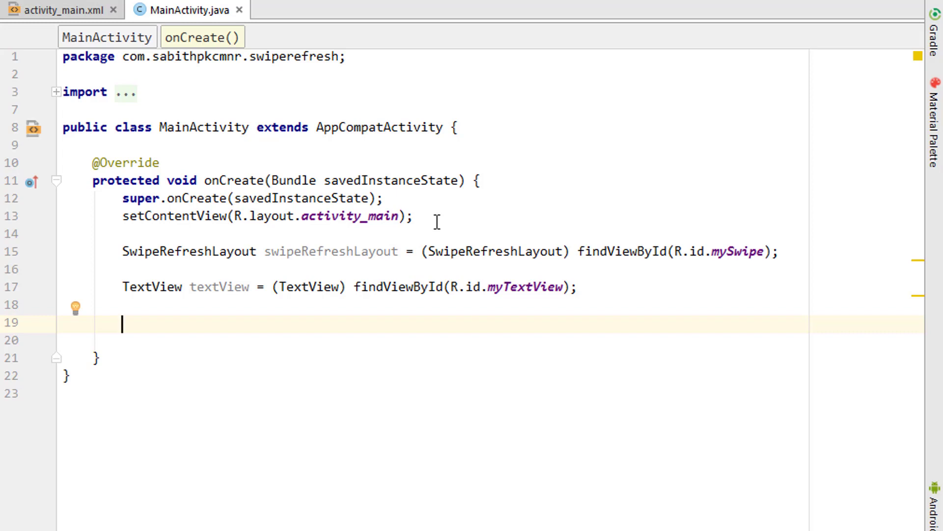
{"action": "type", "text": "Sw"}
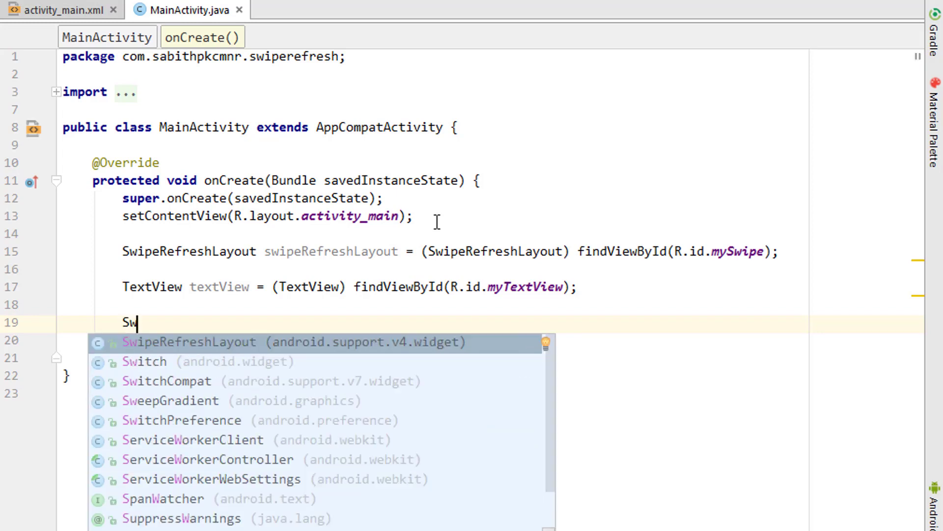
{"action": "left_click", "coordinate": [188, 342]}
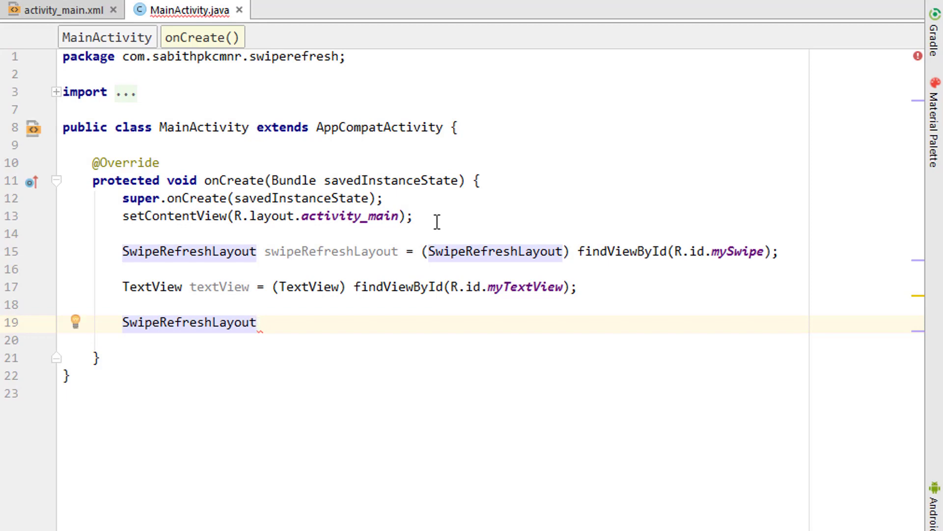
{"action": "type", "text": "."}
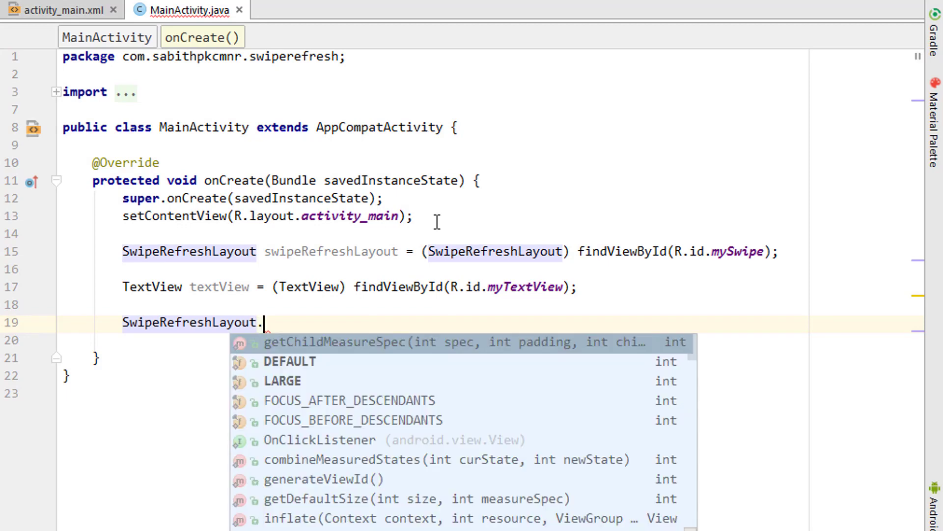
{"action": "key", "text": "Escape"}
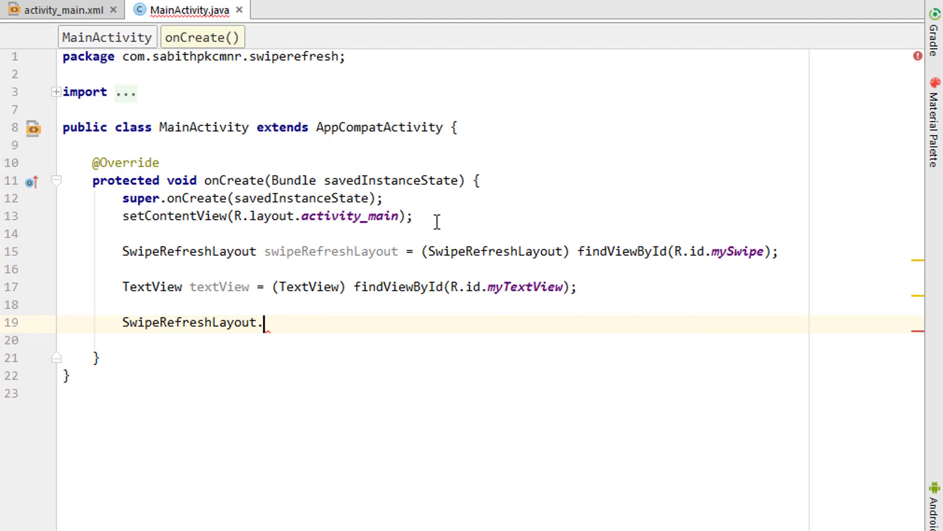
{"action": "key", "text": "ctrl+z"}
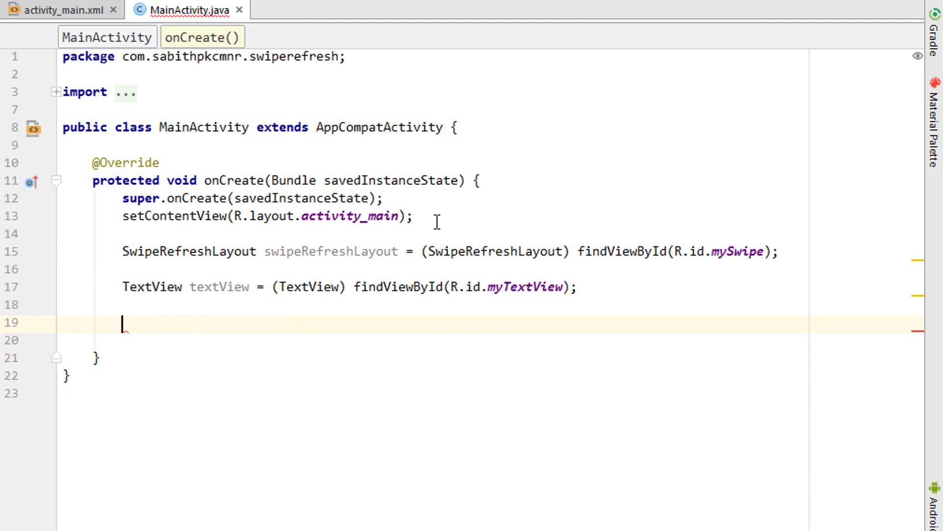
Call swipeRefreshLayout.setOnRefreshListener with a new OnRefreshListener and empty onRefresh
{"action": "type", "text": "swipeRefreshLayout.setOnRefreshListener();"}
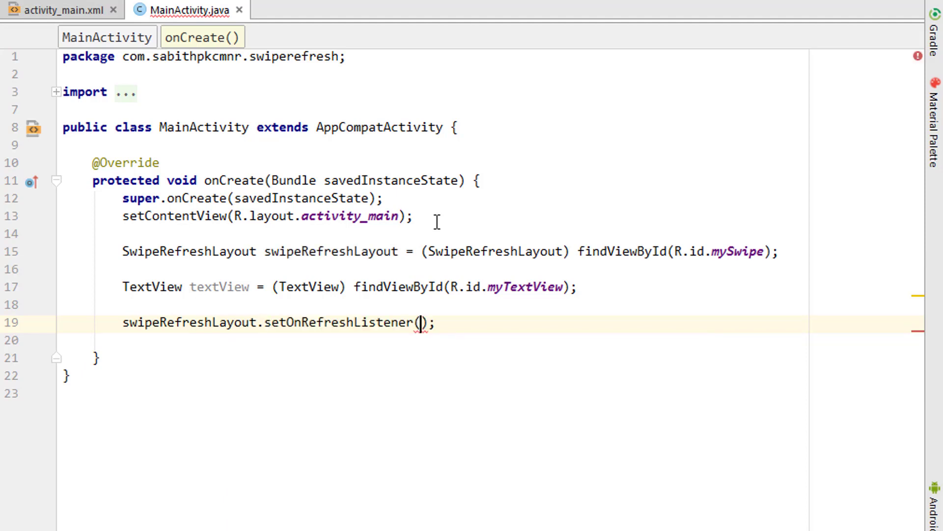
{"action": "type", "text": "new On"}
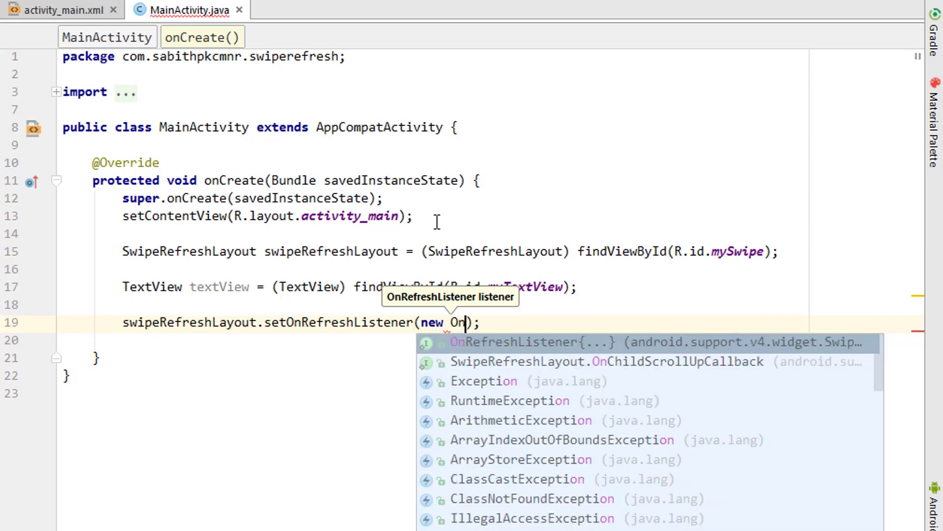
{"action": "left_click", "coordinate": [520, 342]}
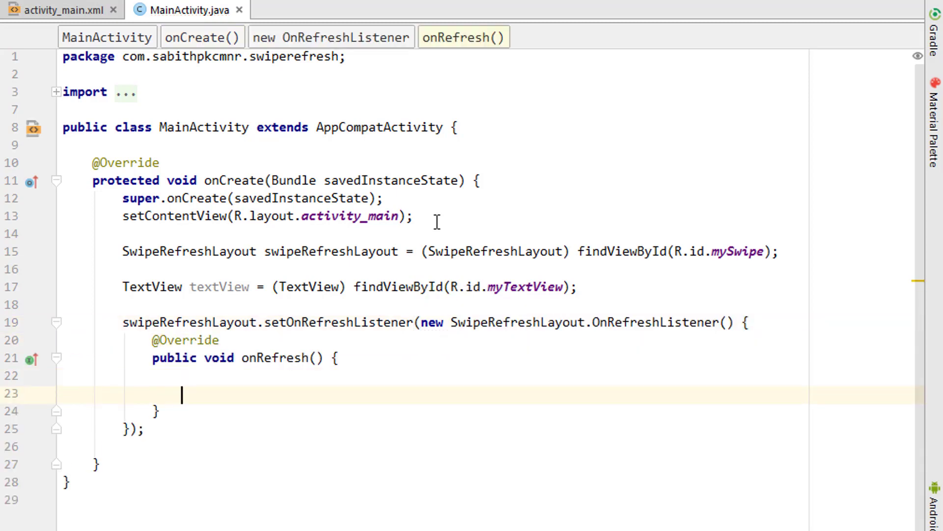
{"action": "key", "text": "enter"}
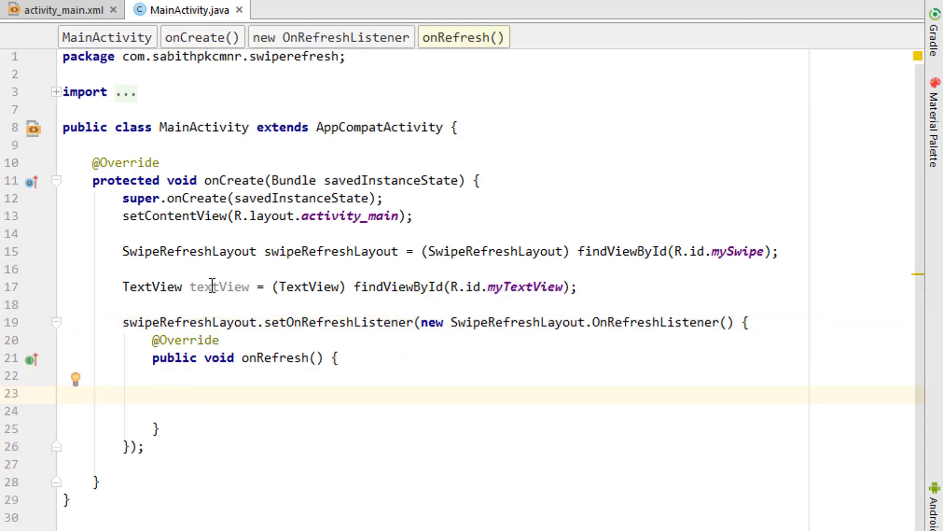
{"action": "mouse_move", "coordinate": [234, 305]}
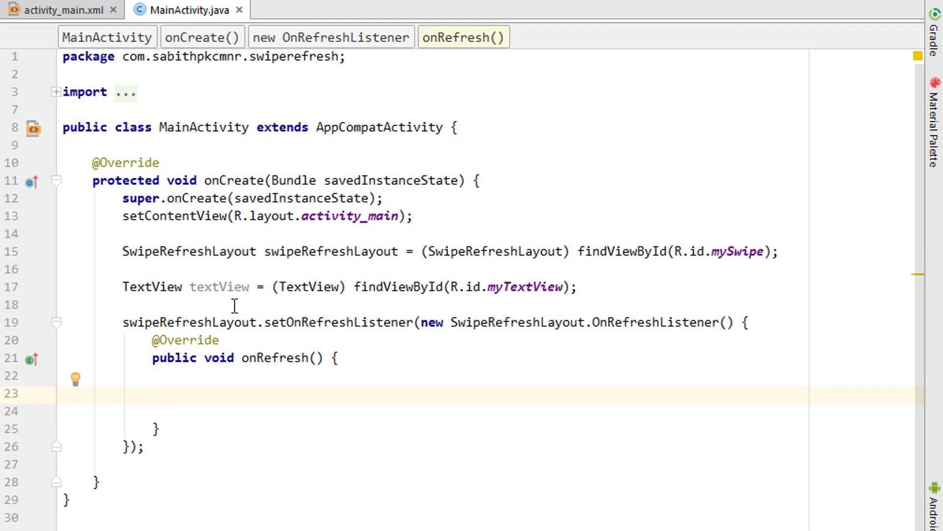
{"action": "mouse_move", "coordinate": [521, 152]}
{"action": "type", "text": "i"}
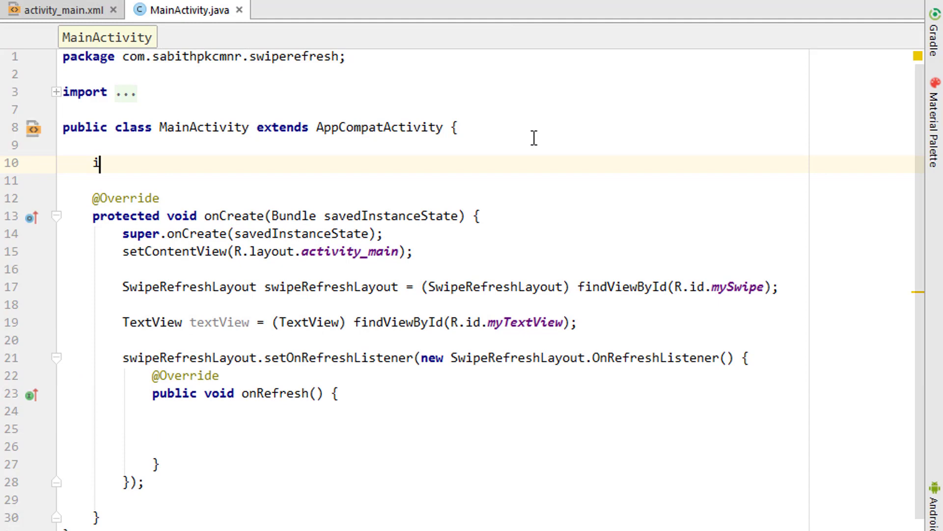
Declare the field int number = 0; in MainActivity
{"action": "type", "text": "nt"}
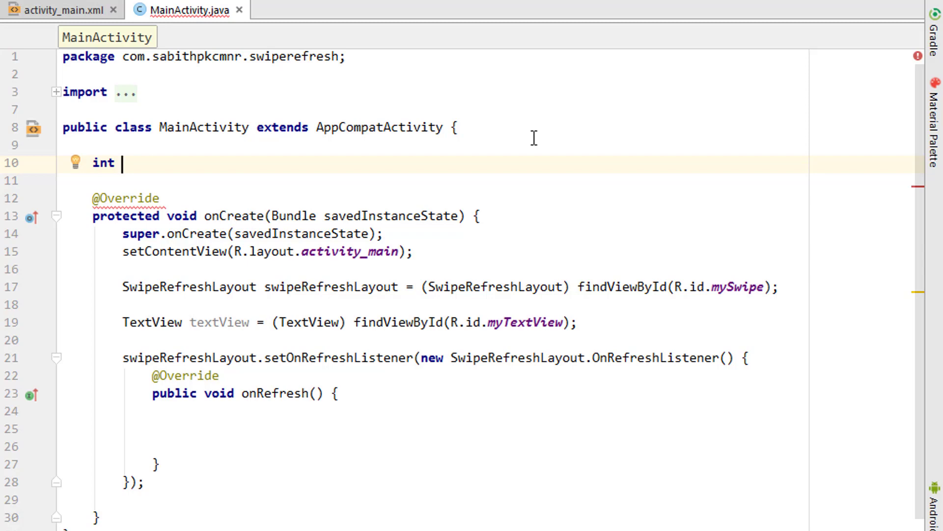
{"action": "type", "text": "mub"}
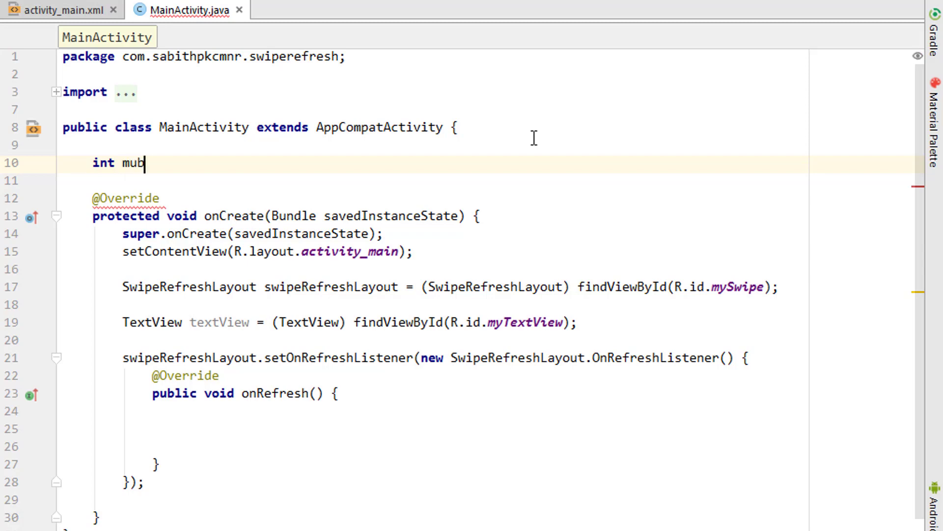
{"action": "type", "text": "number"}
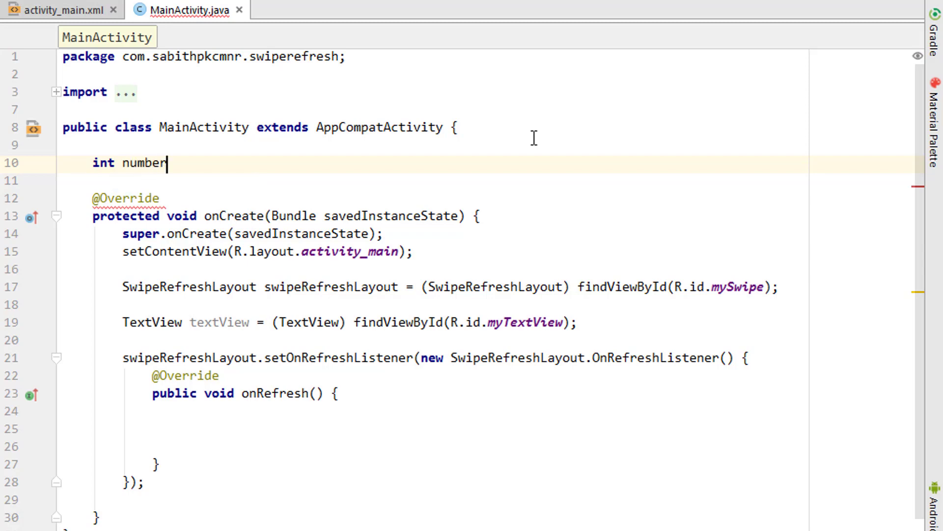
{"action": "type", "text": "= 0"}
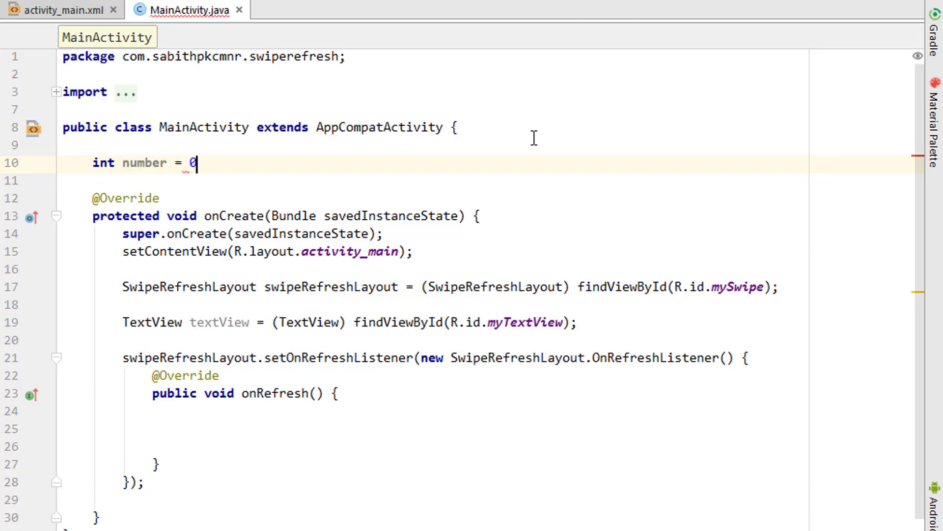
{"action": "type", "text": ";"}
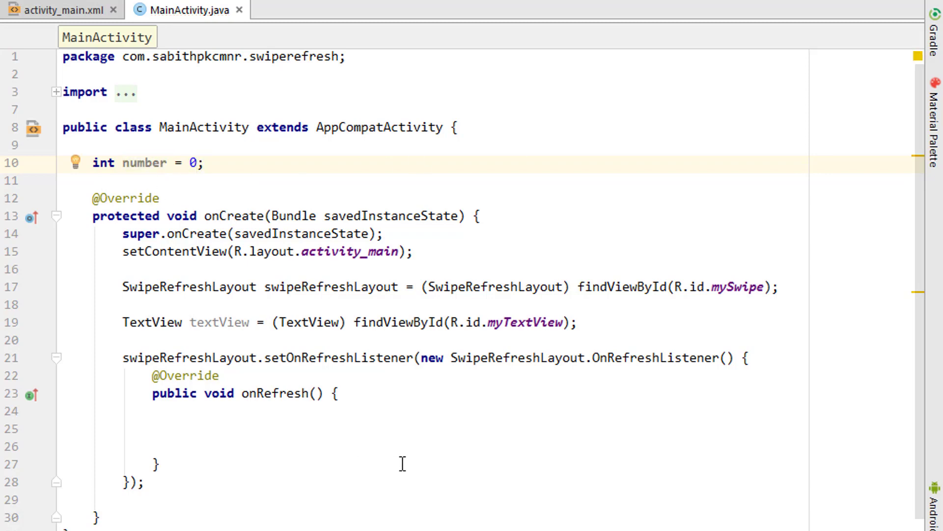
{"action": "left_click", "coordinate": [421, 427]}
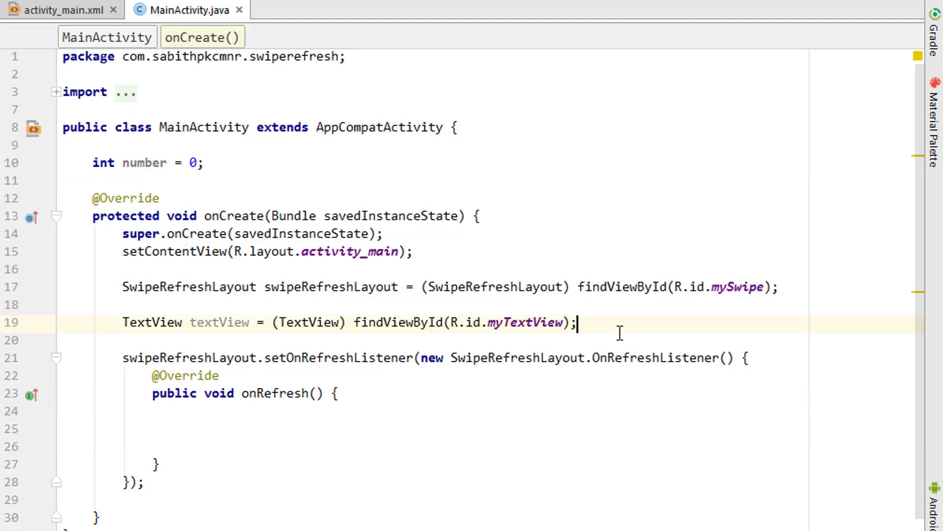
Add textView.setText("Total Swipe = 0"); after the TextView lookup in onCreate
{"action": "type", "text": "textView.setText();"}
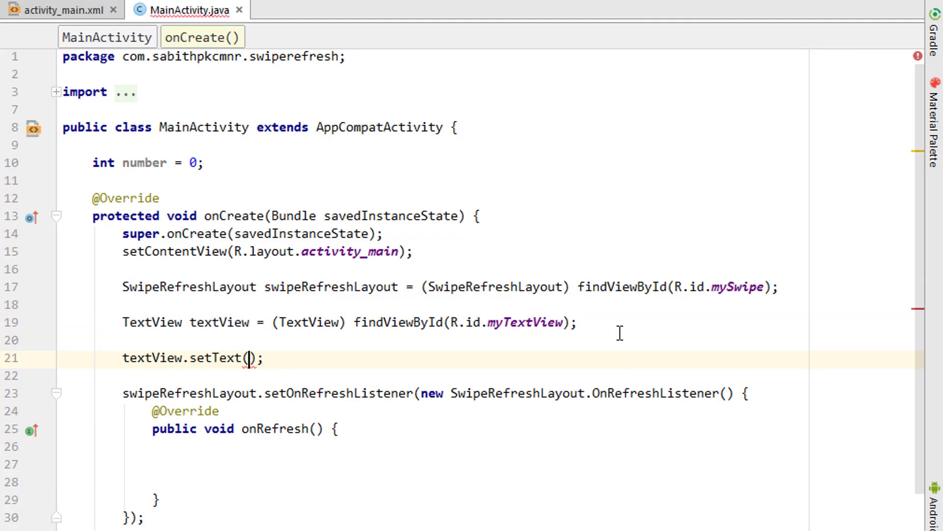
{"action": "type", "text": "\"Total \""}
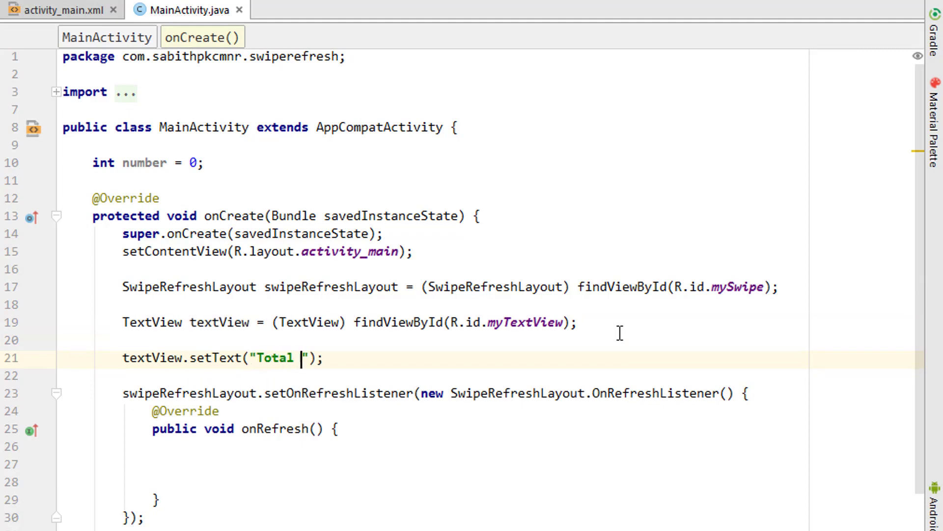
{"action": "type", "text": "Swipe ="}
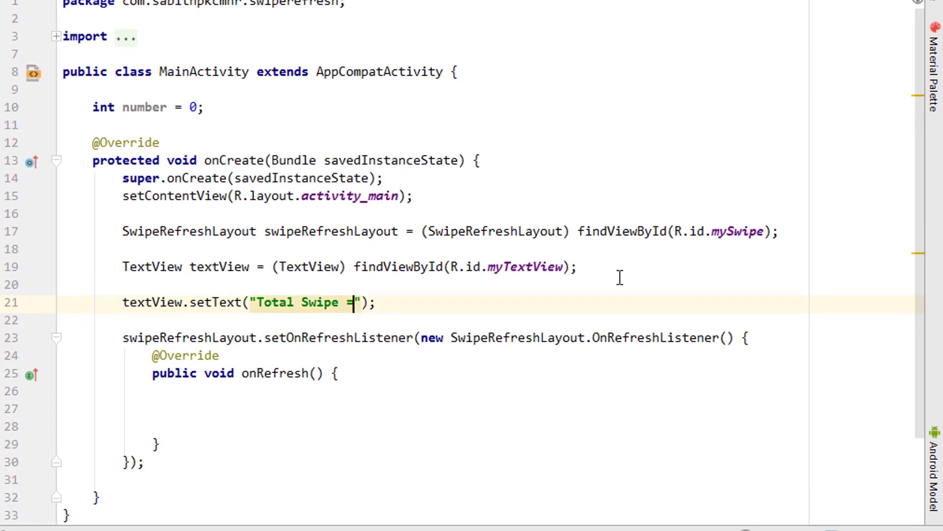
{"action": "type", "text": "0"}
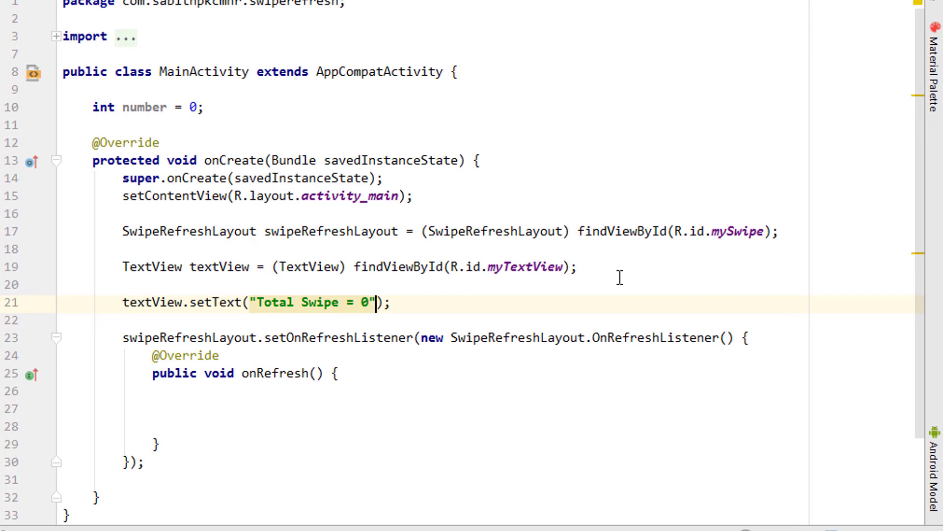
{"action": "mouse_move", "coordinate": [336, 313]}
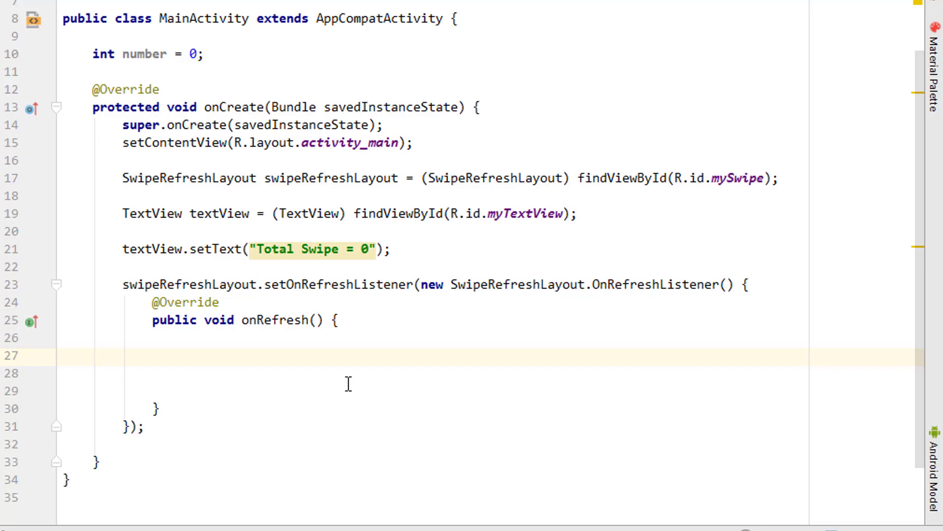
{"action": "mouse_move", "coordinate": [363, 340]}
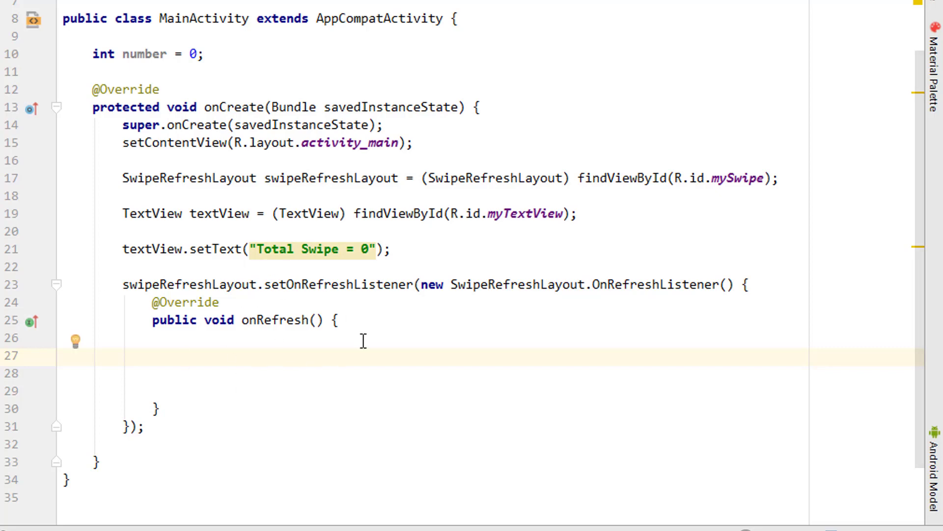
Increment the counter with number++; inside onRefresh
{"action": "type", "text": "number ++"}
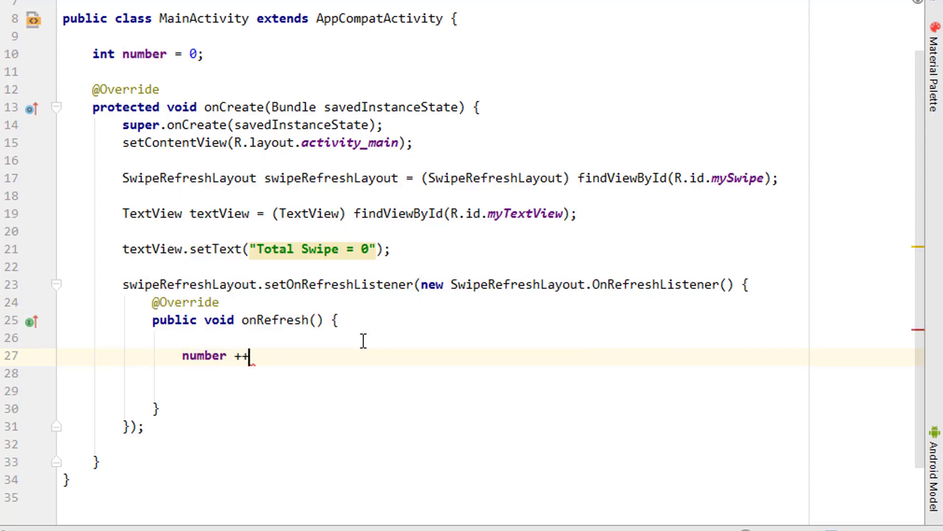
{"action": "type", "text": ";"}
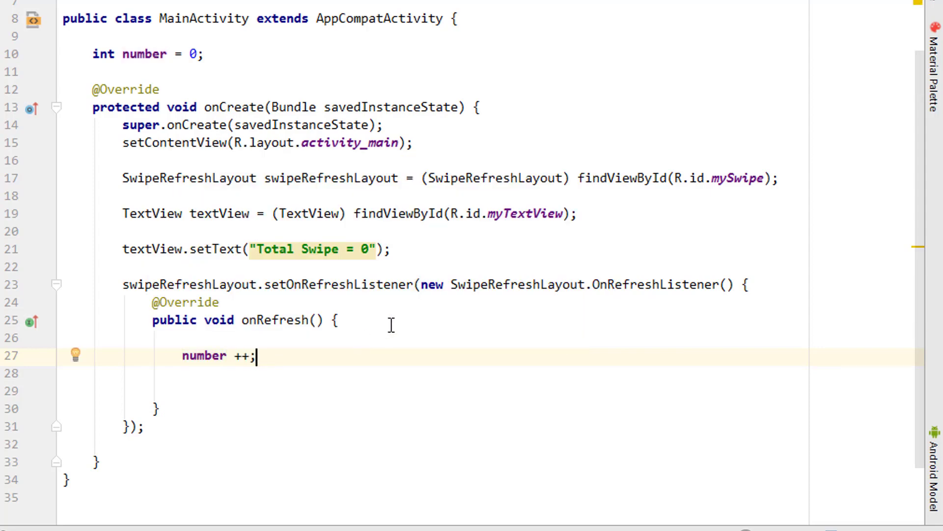
{"action": "mouse_move", "coordinate": [218, 53]}
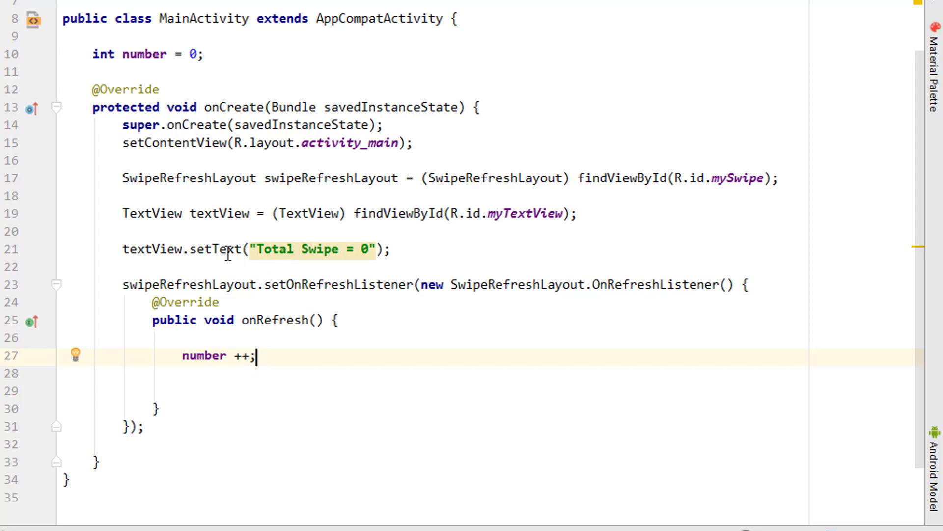
{"action": "mouse_move", "coordinate": [265, 361]}
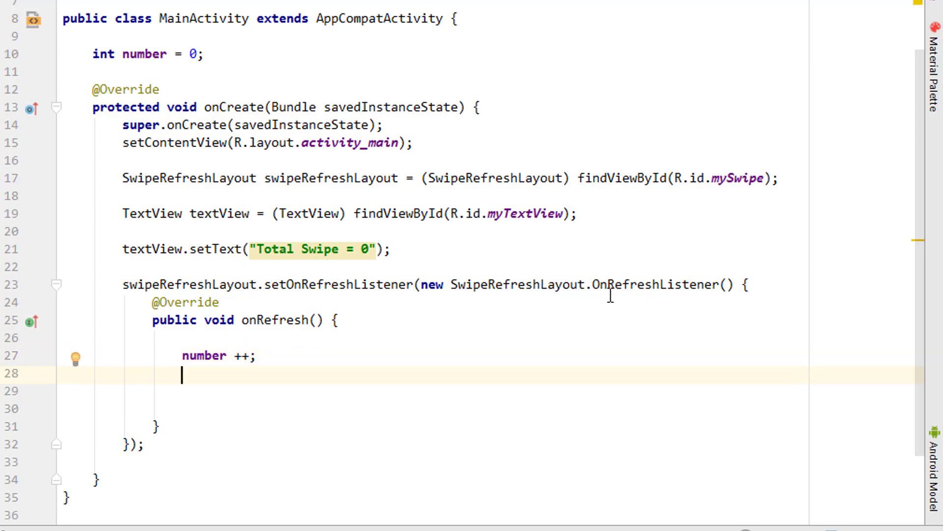
Add textView.setText("Total Swipe = " + number); in onRefresh, making textView final
{"action": "type", "text": "textView.setText();"}
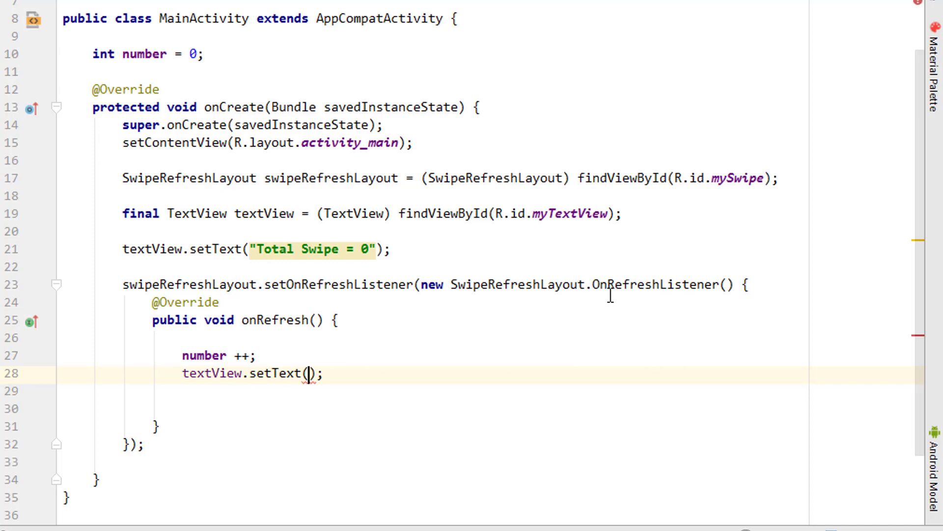
{"action": "left_click", "coordinate": [306, 373]}
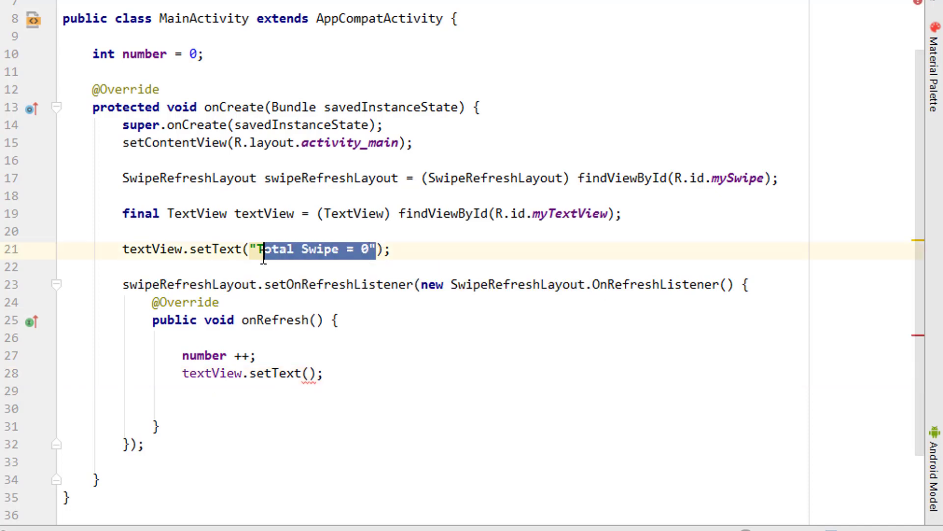
{"action": "left_click", "coordinate": [308, 373]}
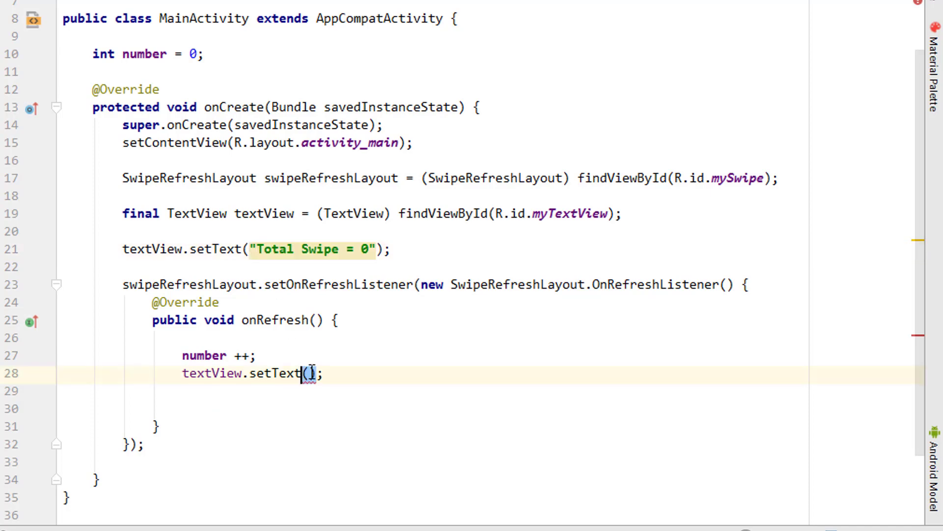
{"action": "type", "text": "\"Total Swipe = 0\""}
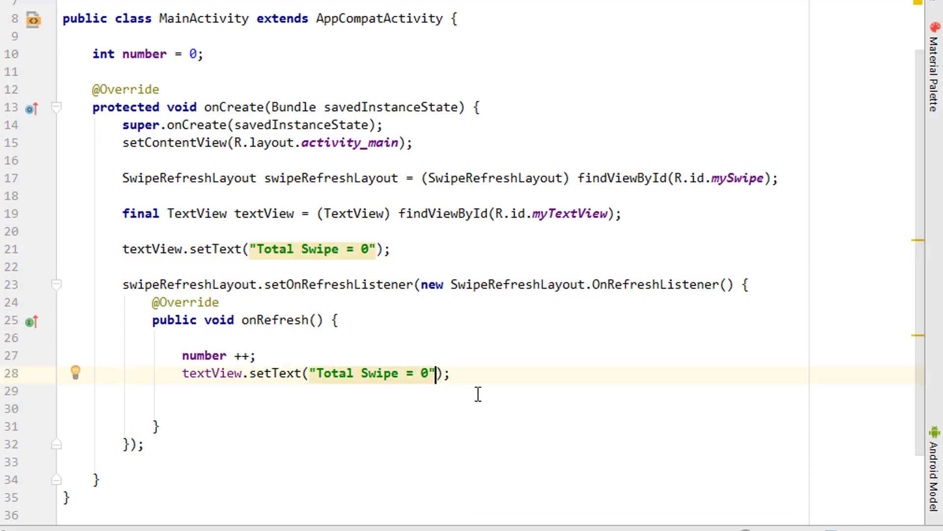
{"action": "key", "text": "BackSpace"}
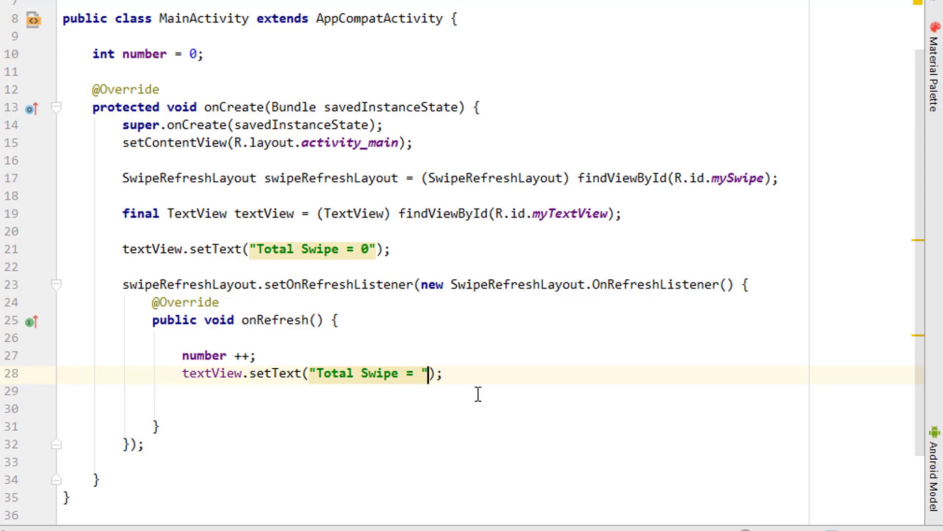
{"action": "type", "text": "+ number"}
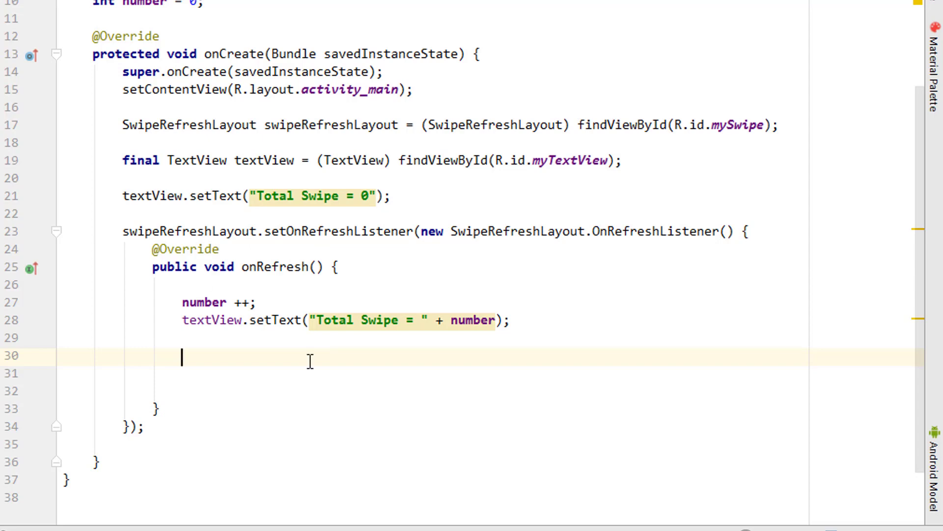
Add new Handler().postDelayed with a Runnable whose run method starts with swipeRefreshLayout
{"action": "type", "text": "new"}
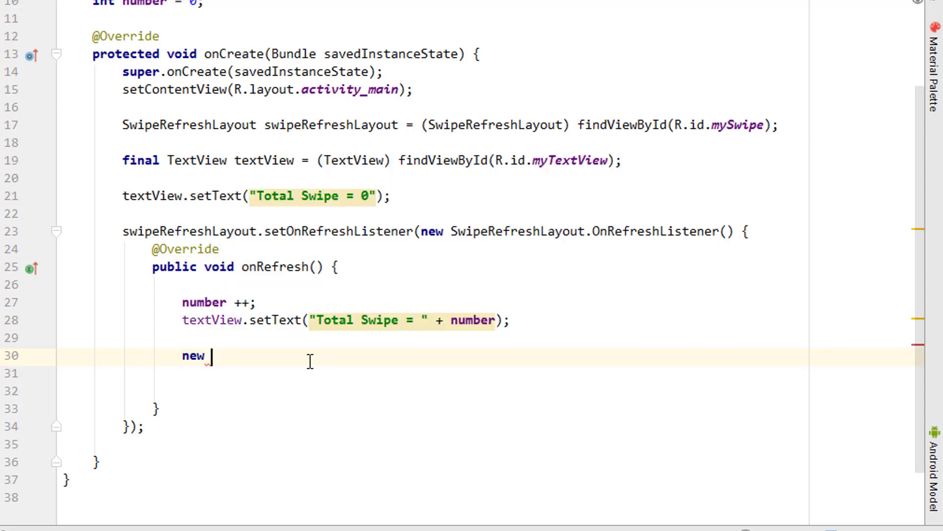
{"action": "type", "text": "Handler("}
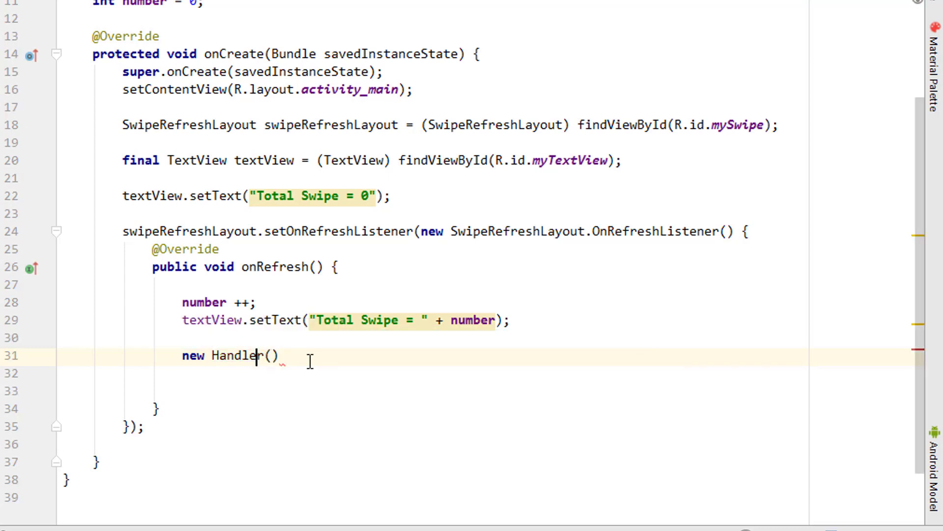
{"action": "type", "text": ".postDelayed(new Runnable() {"}
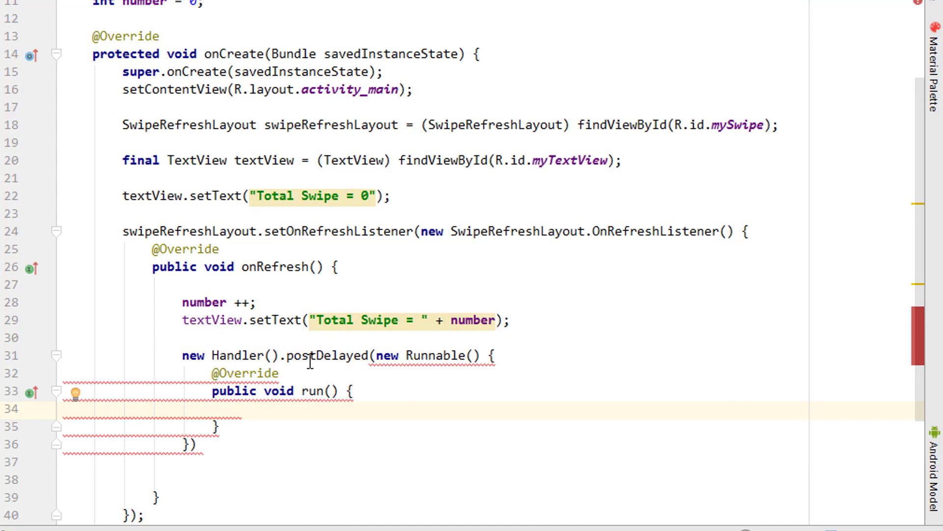
{"action": "scroll", "scroll_direction": "down", "scroll_amount": 3}
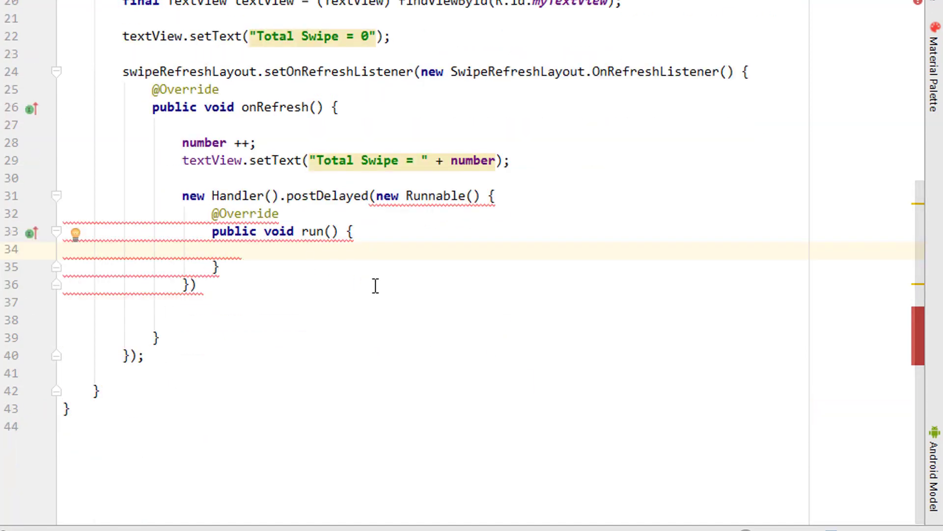
{"action": "mouse_move", "coordinate": [670, 213]}
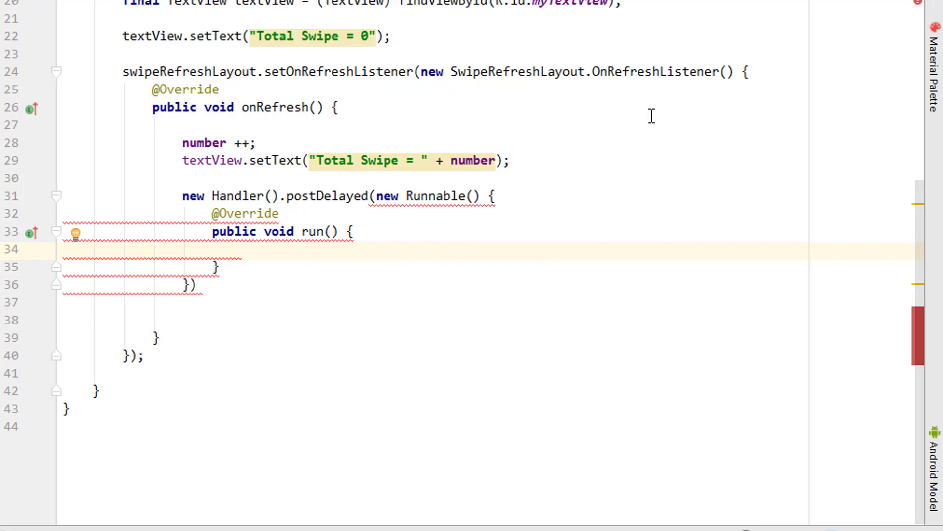
{"action": "left_click", "coordinate": [240, 250]}
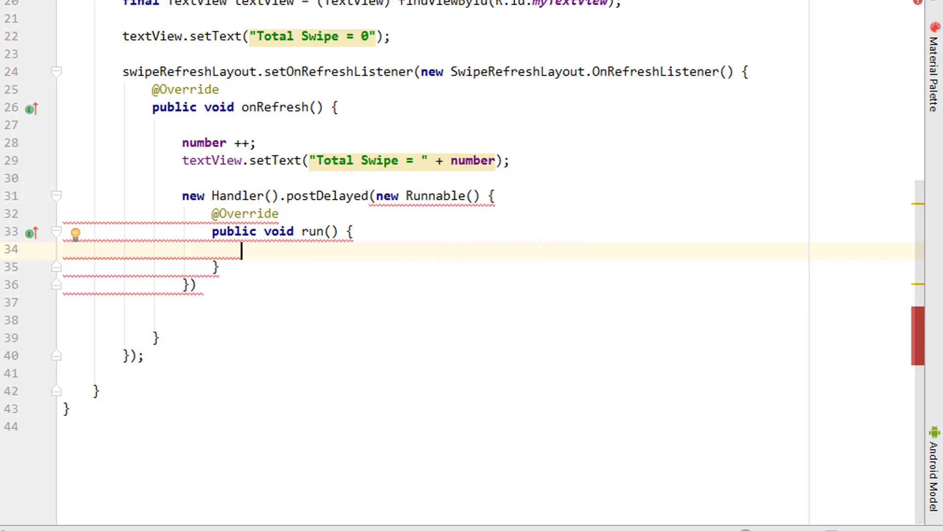
{"action": "mouse_move", "coordinate": [467, 336]}
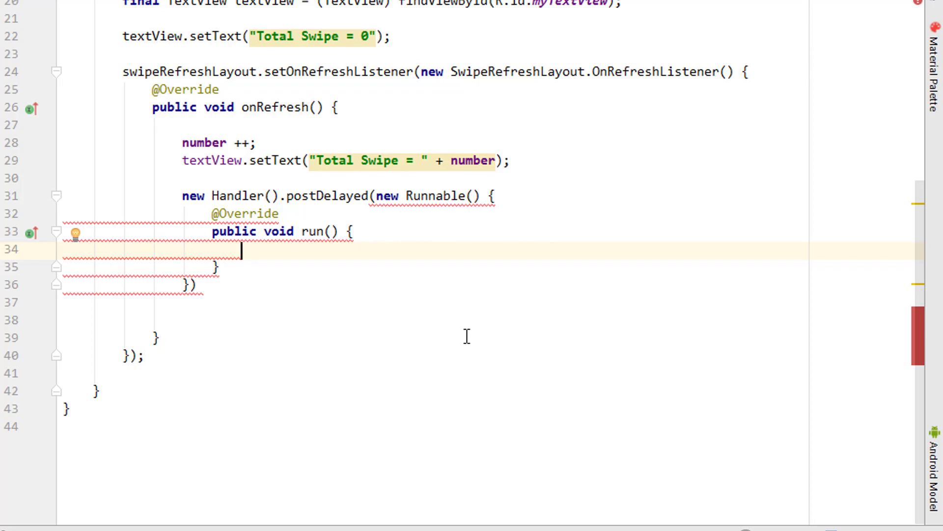
{"action": "type", "text": "swipeRefreshLayout."}
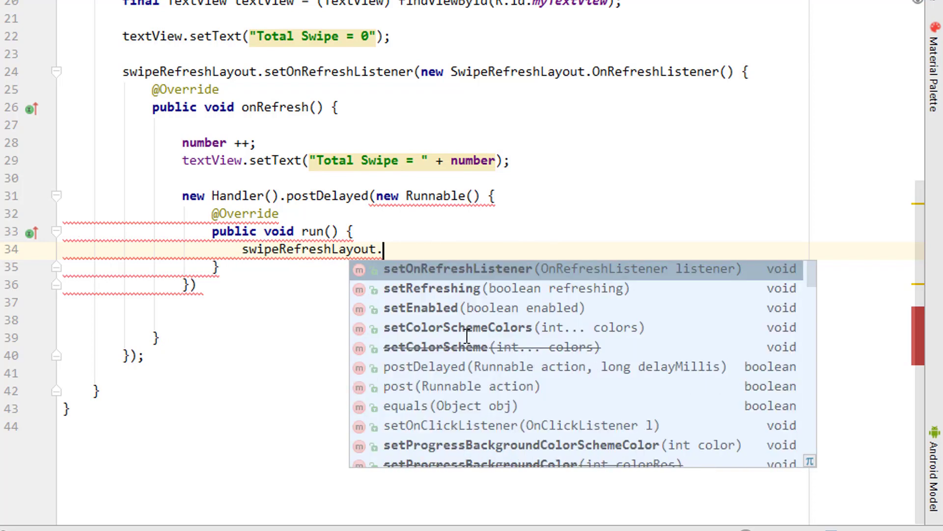
Call setRefreshing(false) after a 3000 ms delay, reformat, and run the app on the phone
{"action": "type", "text": "setRefreshing(f);"}
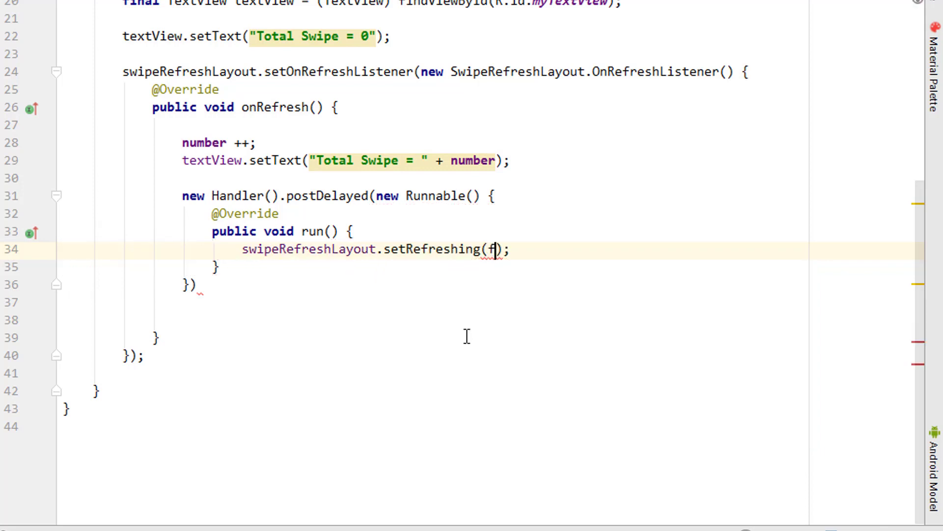
{"action": "type", "text": "alse"}
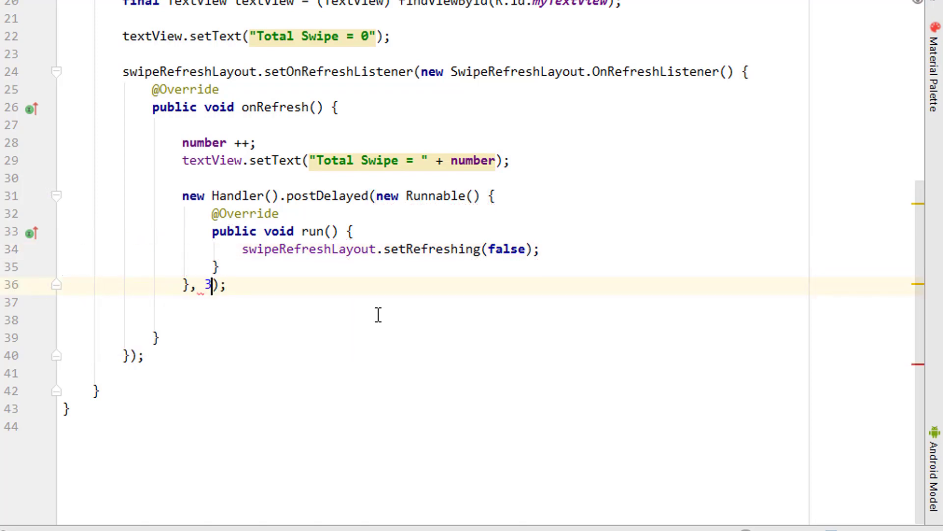
{"action": "type", "text": "000"}
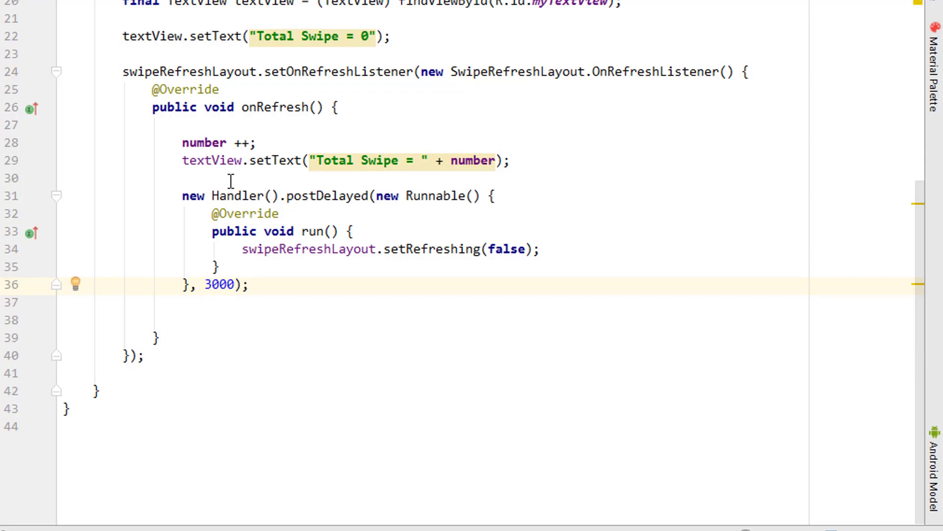
{"action": "mouse_move", "coordinate": [310, 189]}
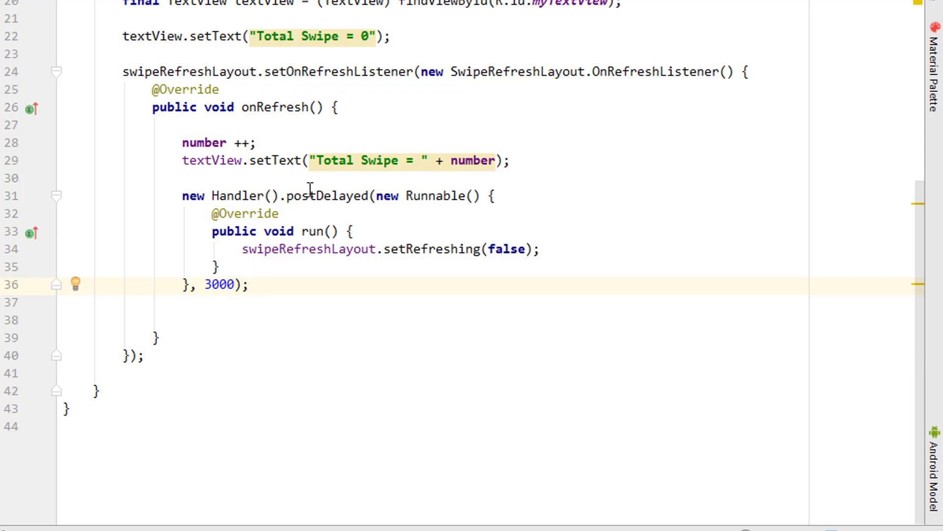
{"action": "mouse_move", "coordinate": [456, 163]}
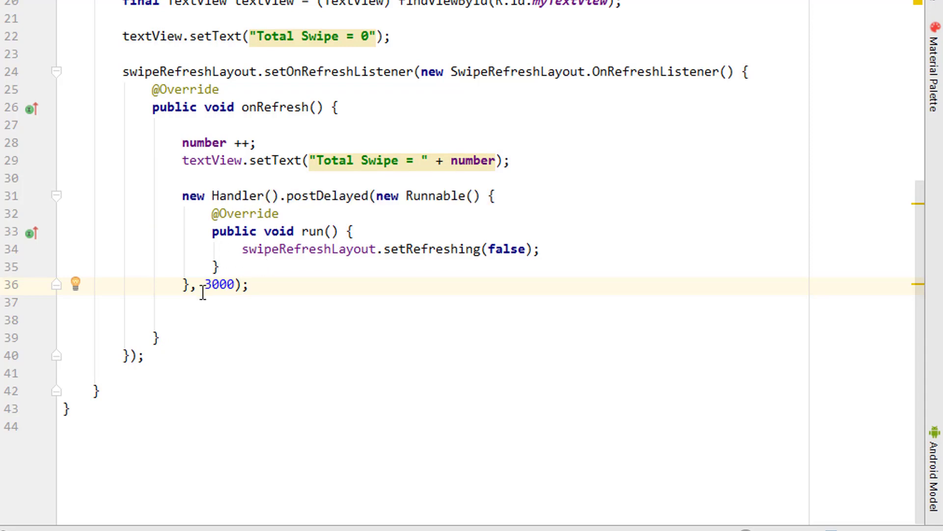
{"action": "mouse_move", "coordinate": [279, 272]}
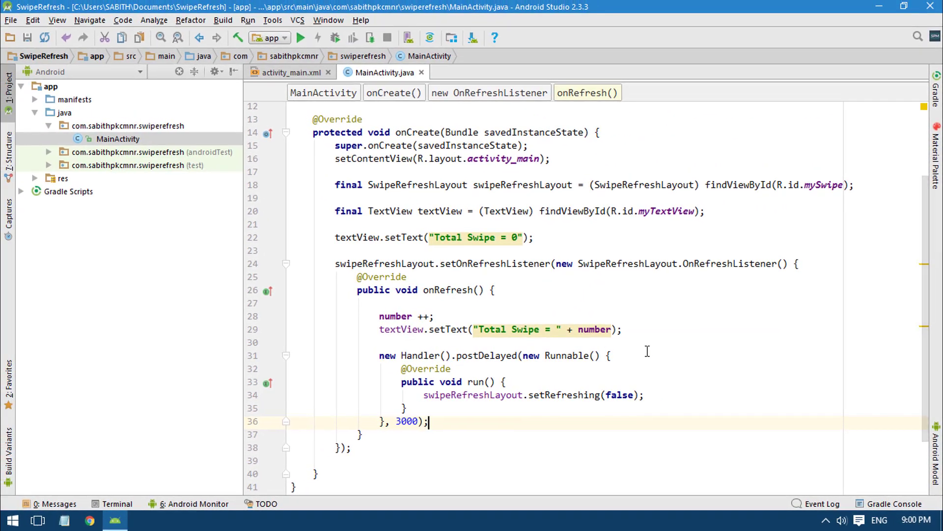
{"action": "key", "text": "ctrl+alt+l"}
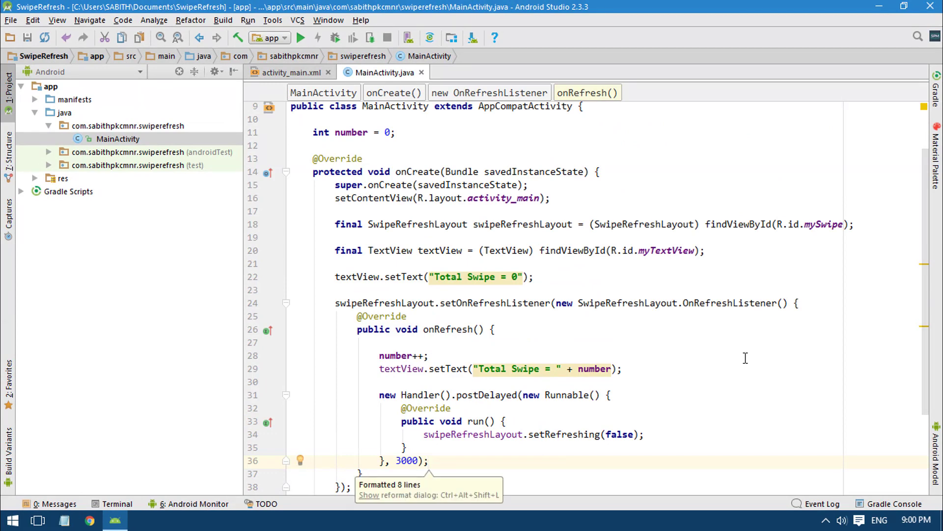
{"action": "left_click", "coordinate": [301, 37]}
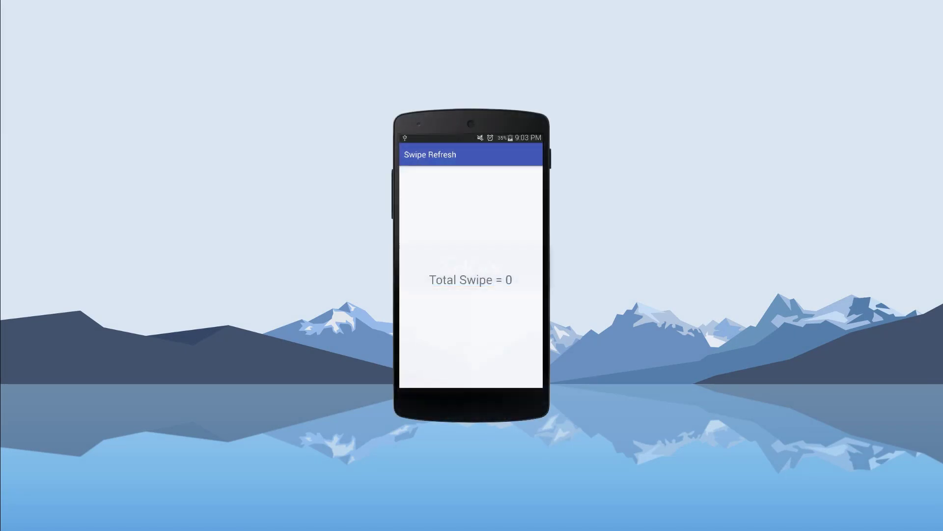